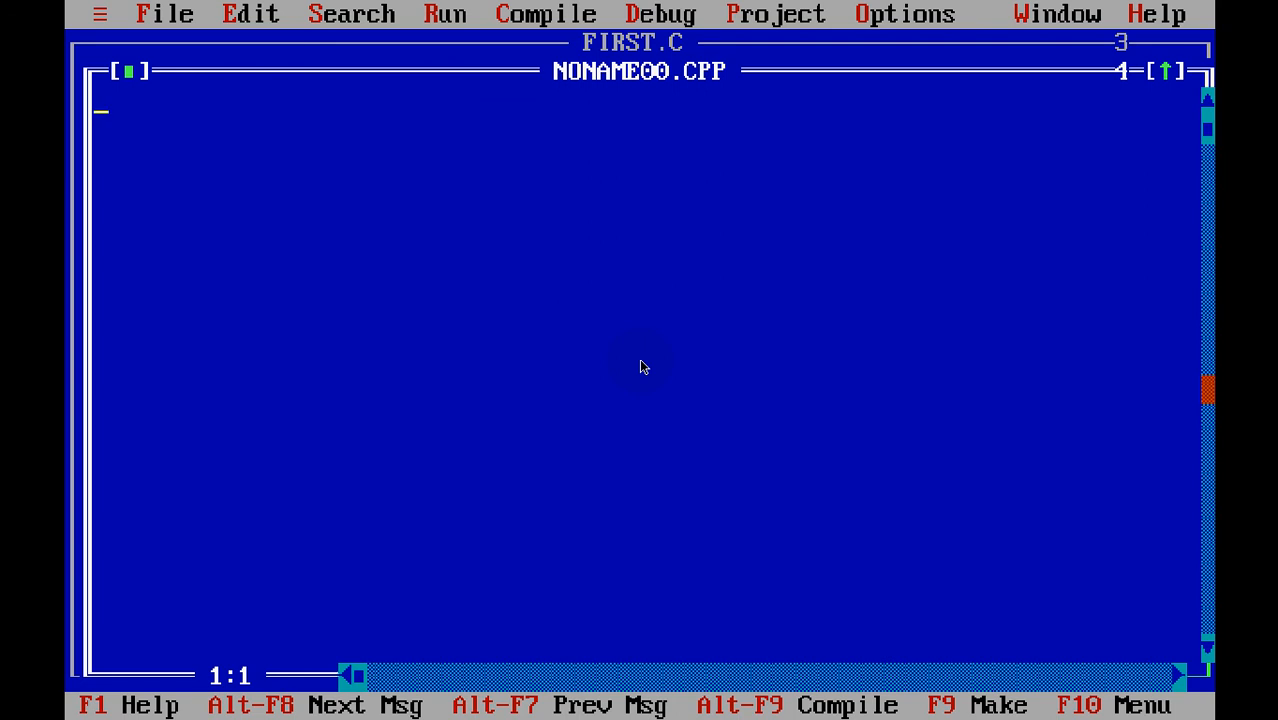
Step: Create a blank NONAME00.CPP source file from the File menu's New command
left_click(165, 13)
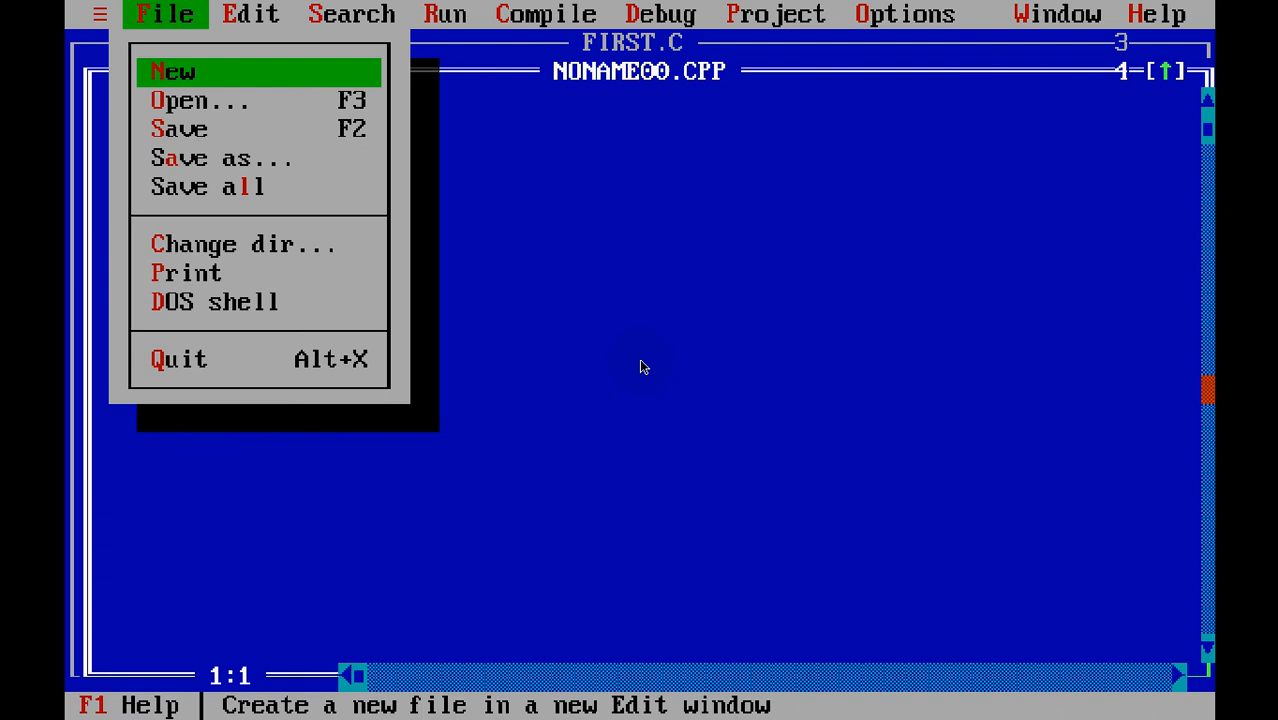
left_click(173, 71)
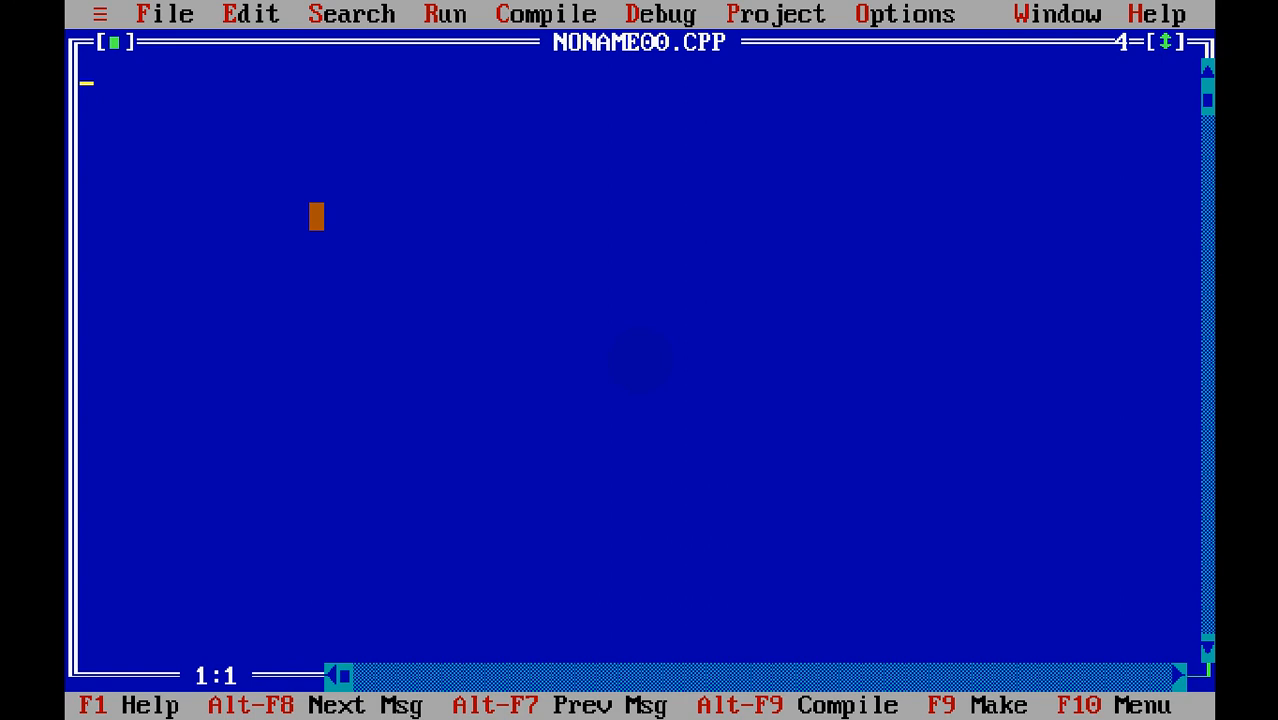
Step: Save the new empty file under the name Arithmetic, producing ARITHMET.C
left_click(164, 13)
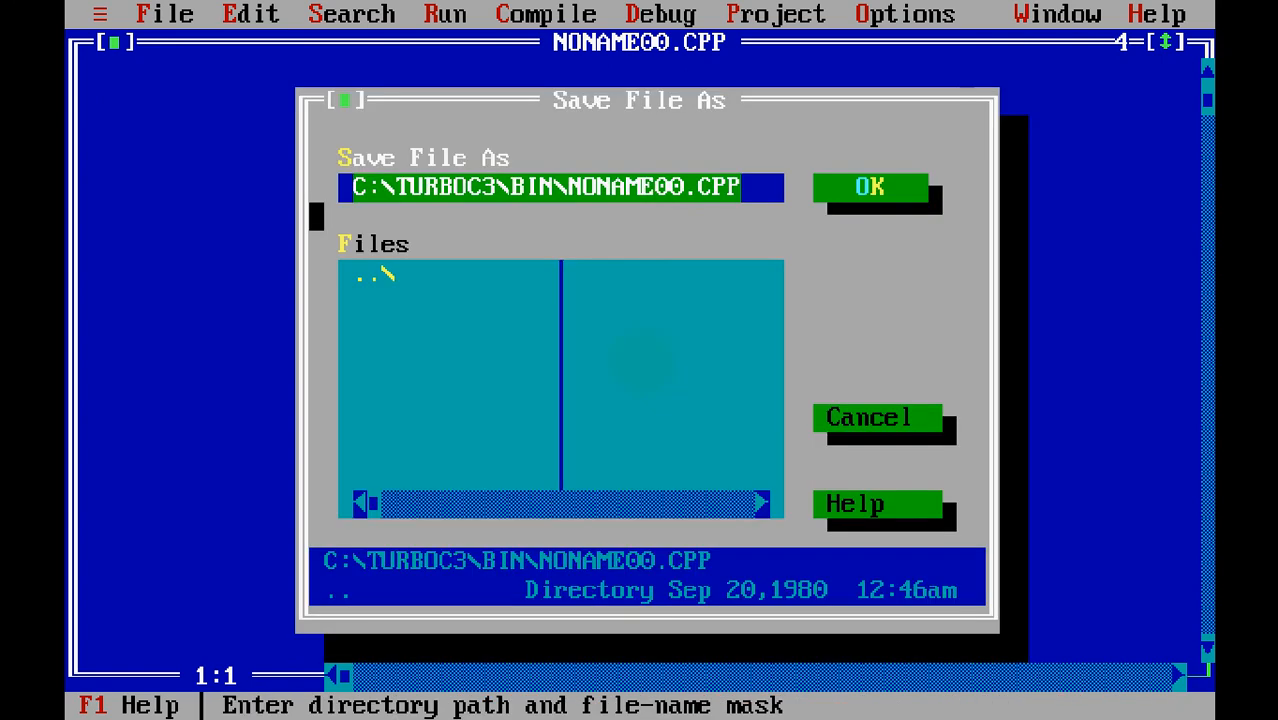
type("A")
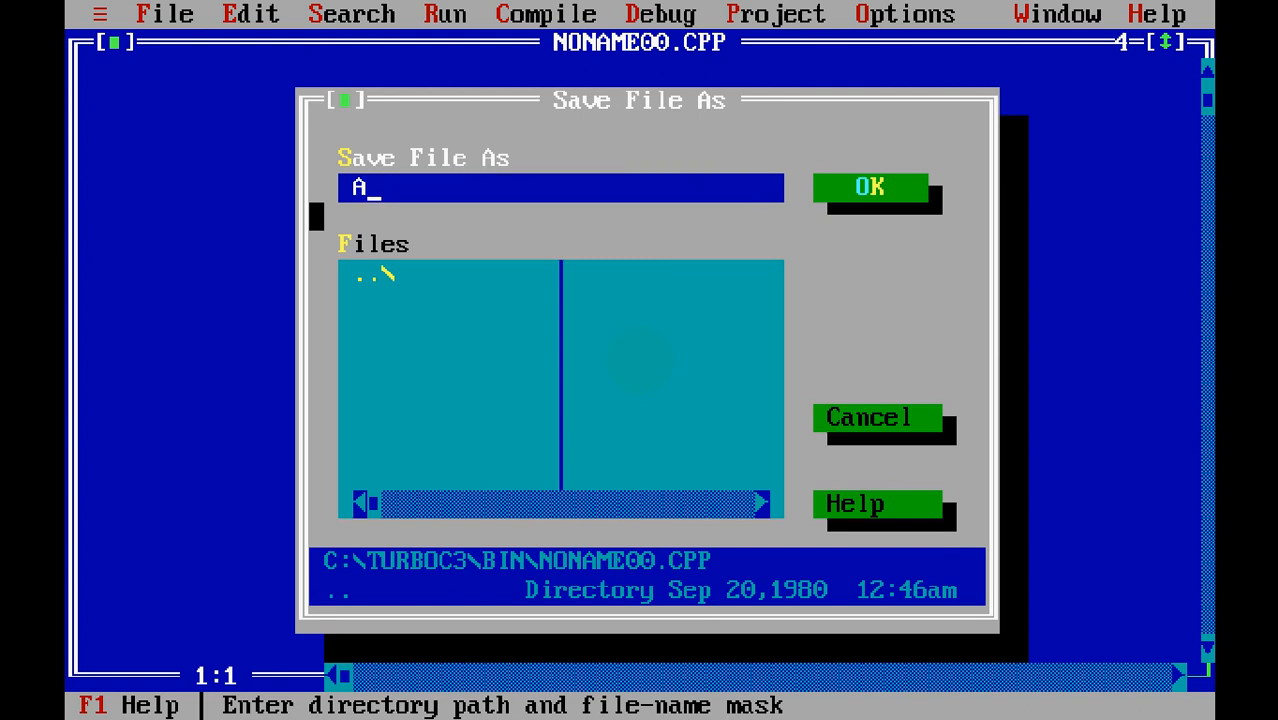
type("rithme")
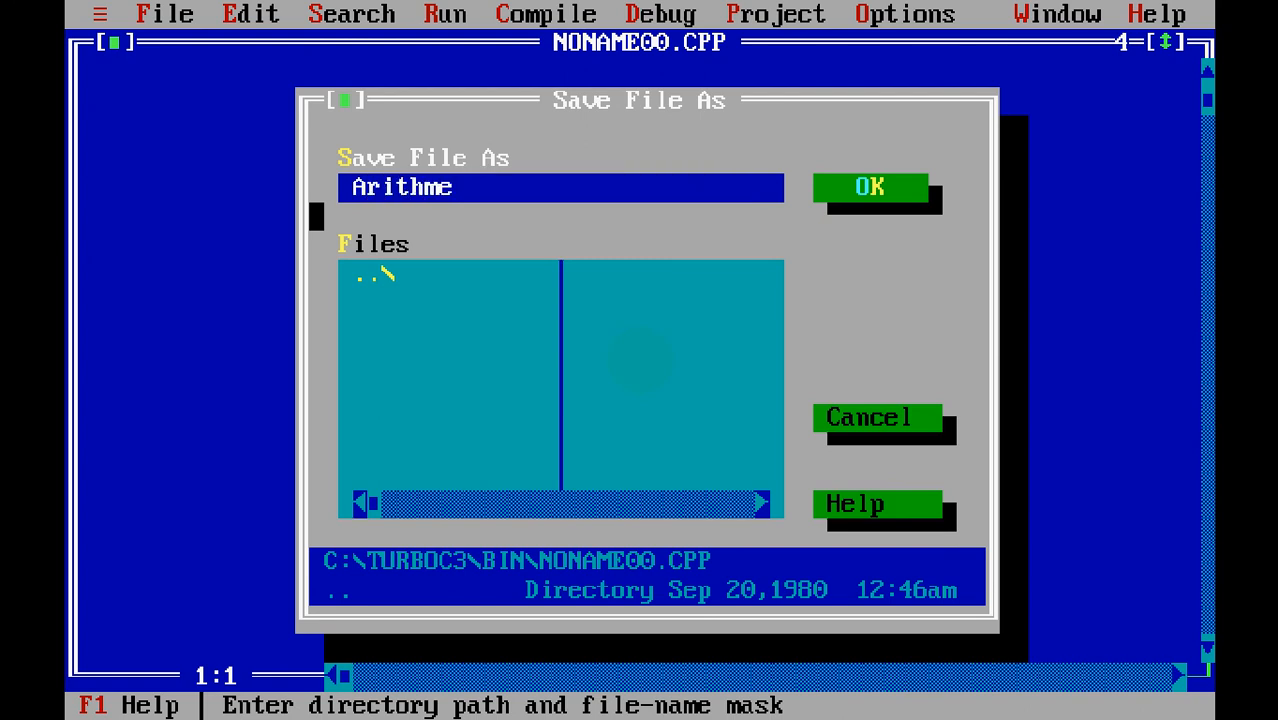
key("Backspace")
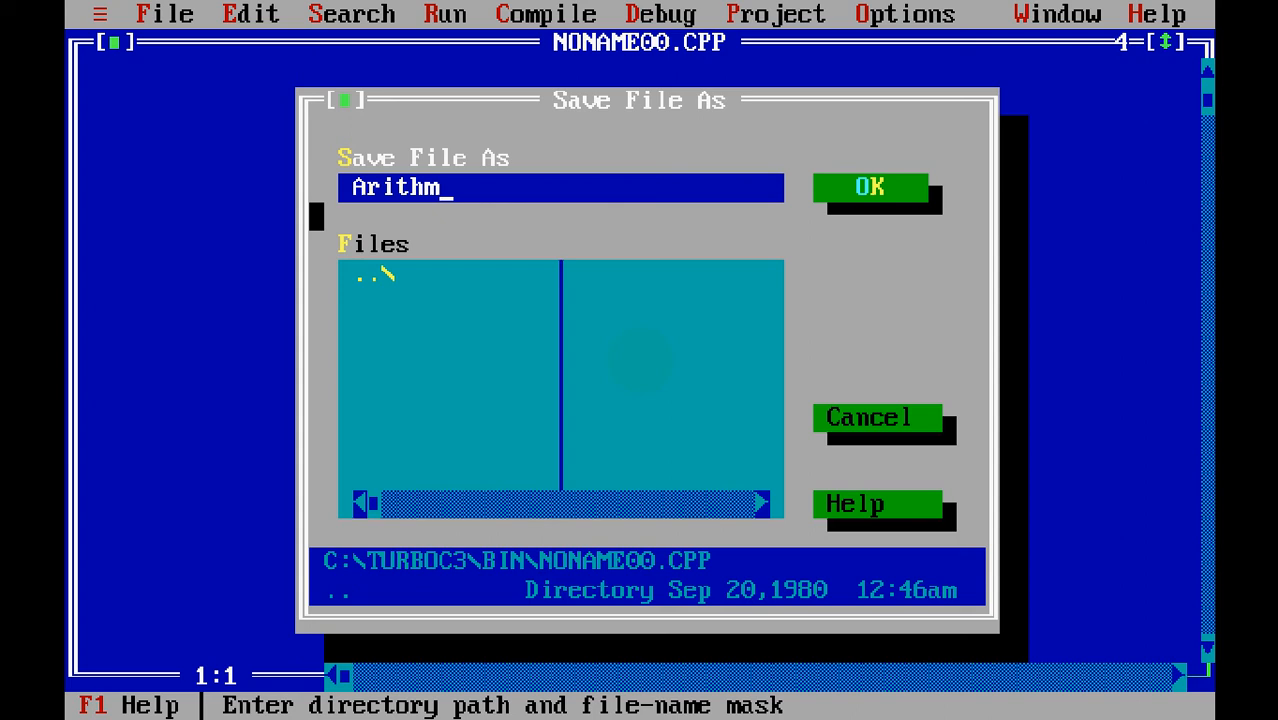
type("etic")
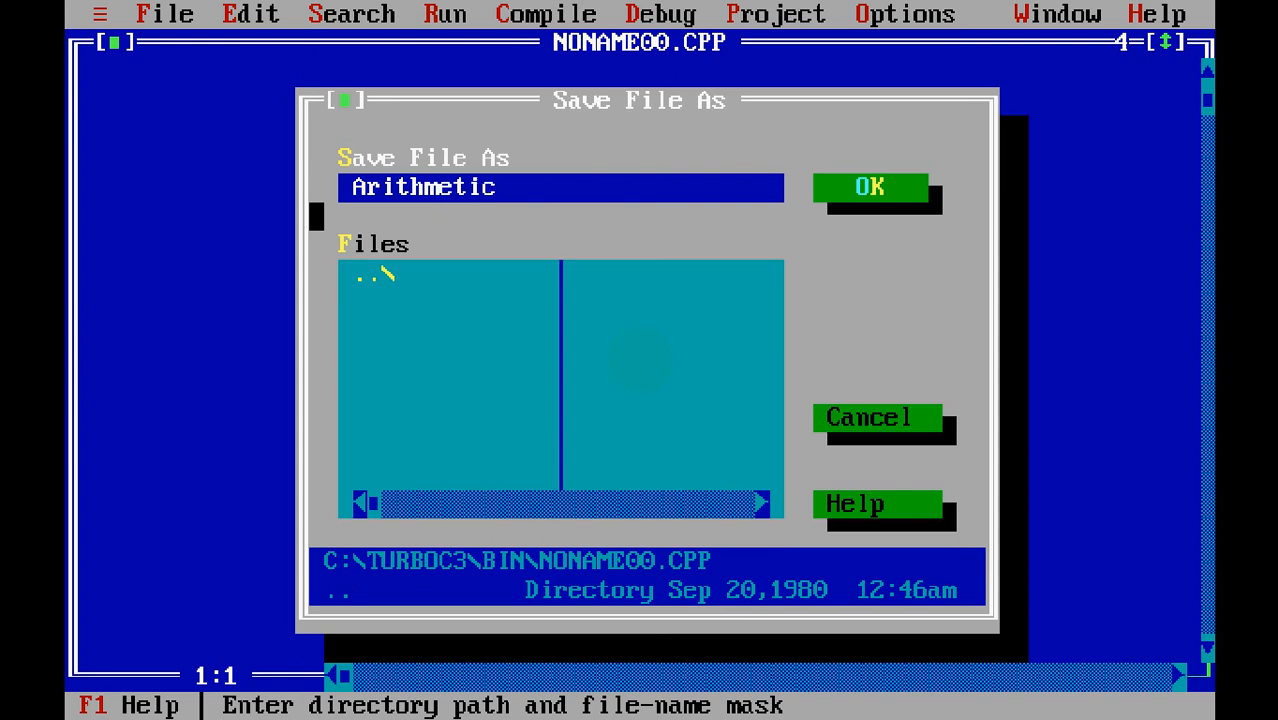
left_click(869, 188)
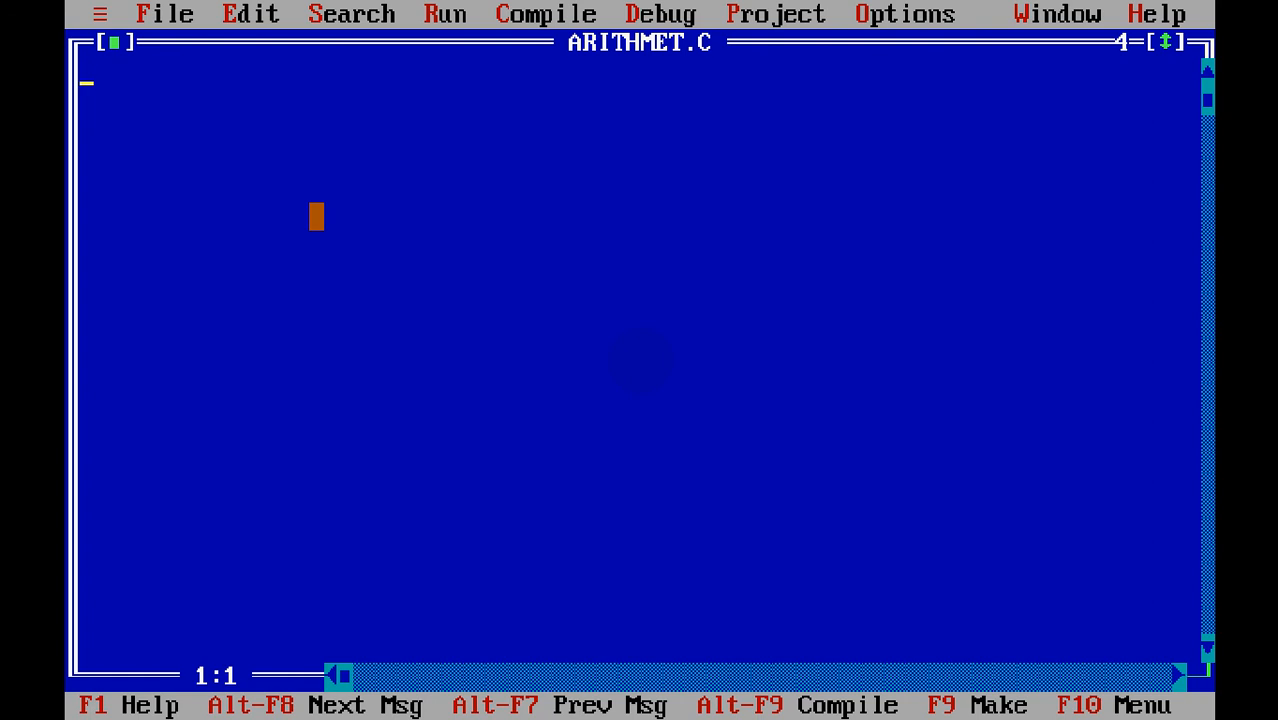
Step: Type #include<stdio.h> and #include<conio.h> lines, then begin main()
type("#in")
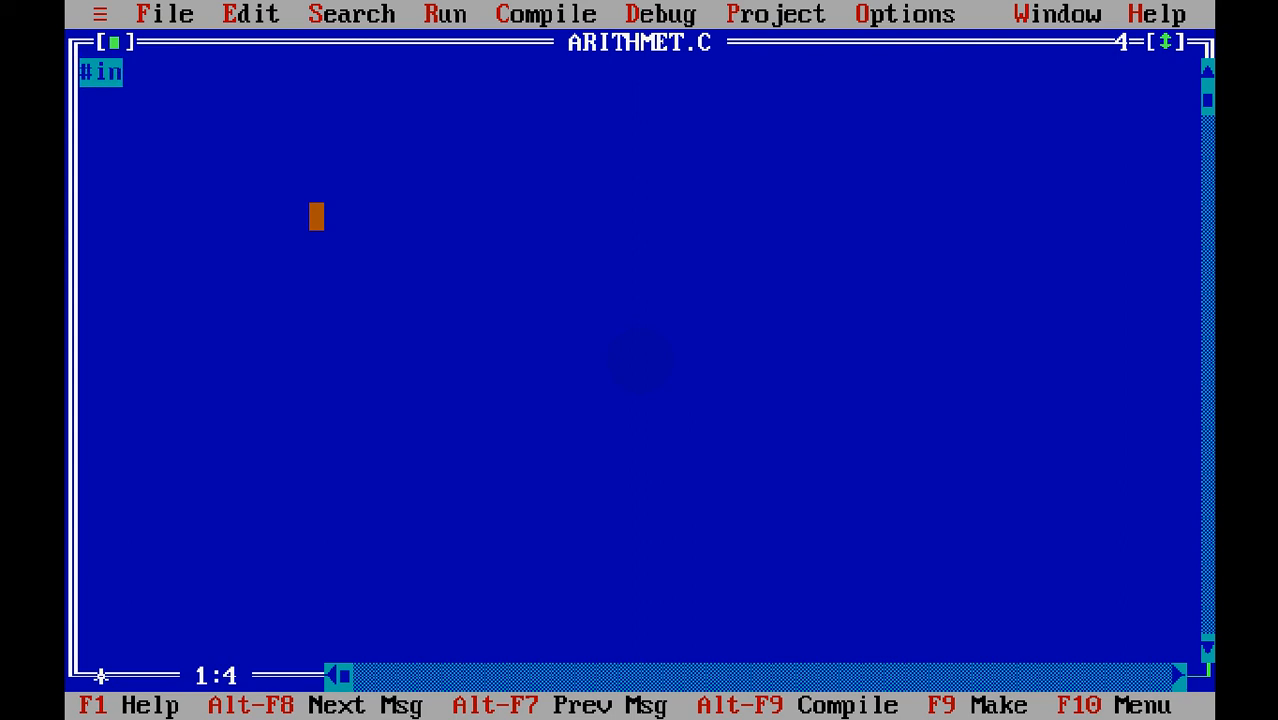
type("cludeM")
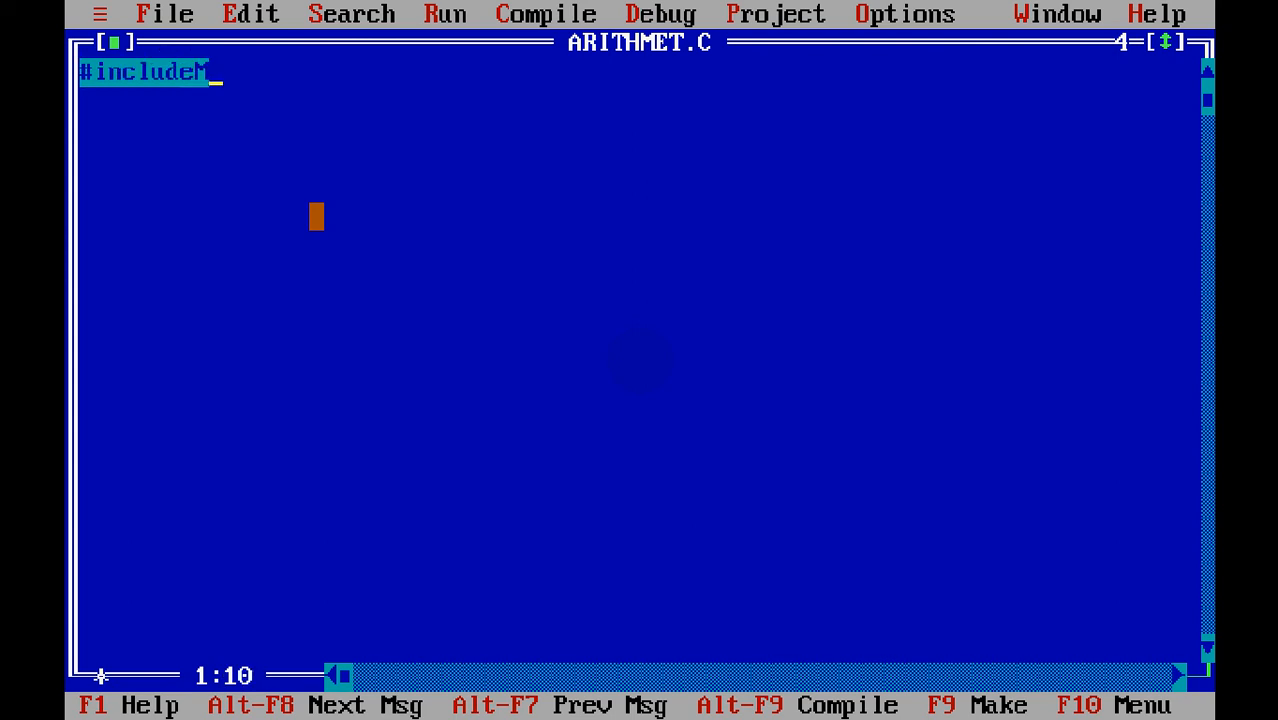
type("<stdi>")
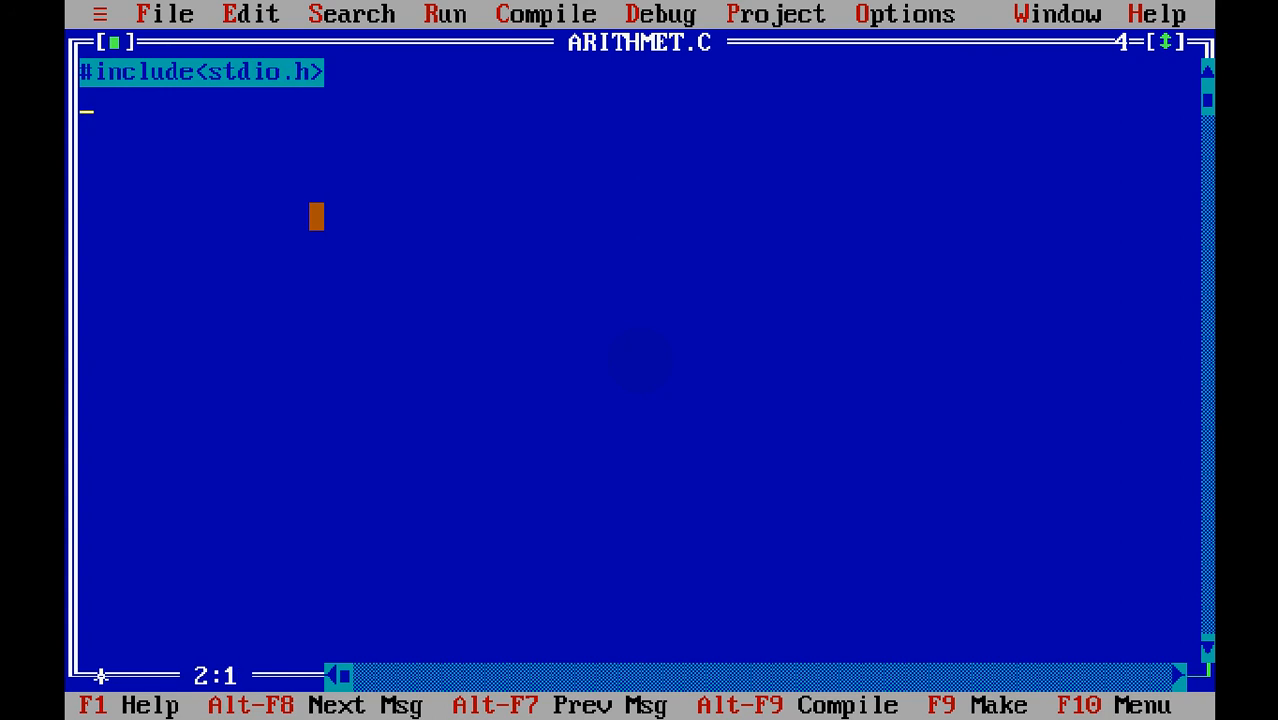
type("#include<>")
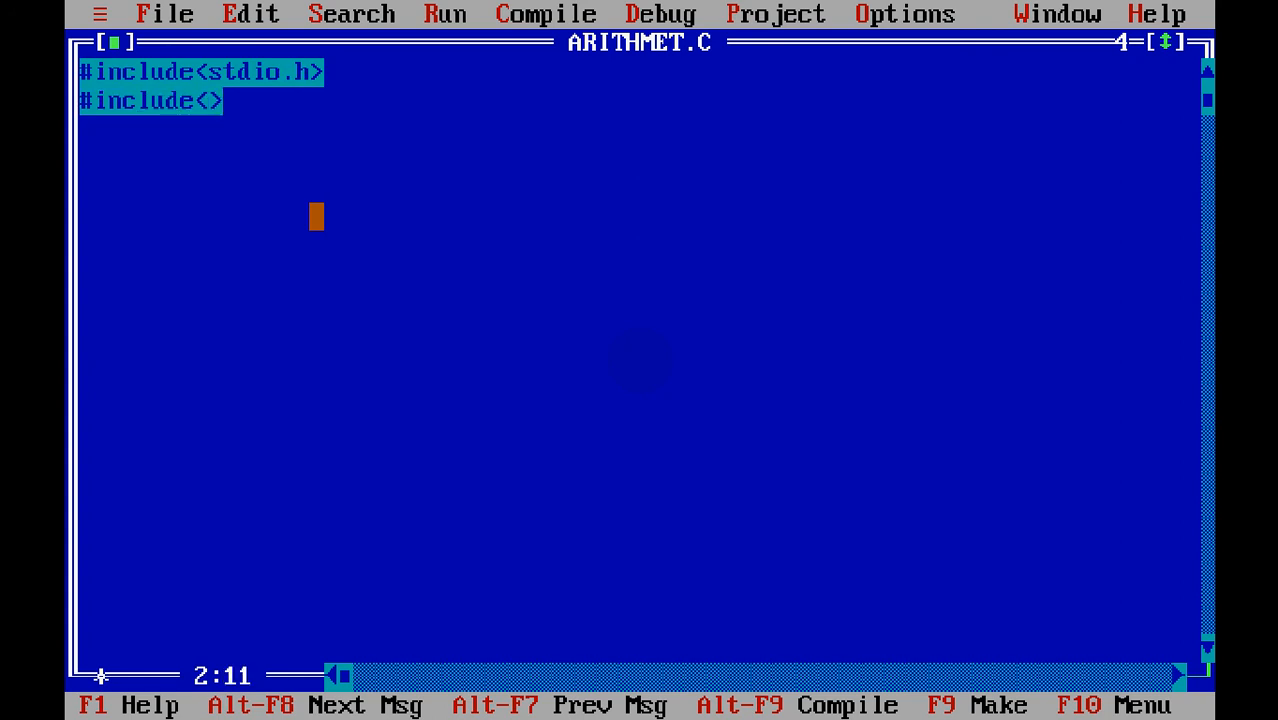
type("conio.h")
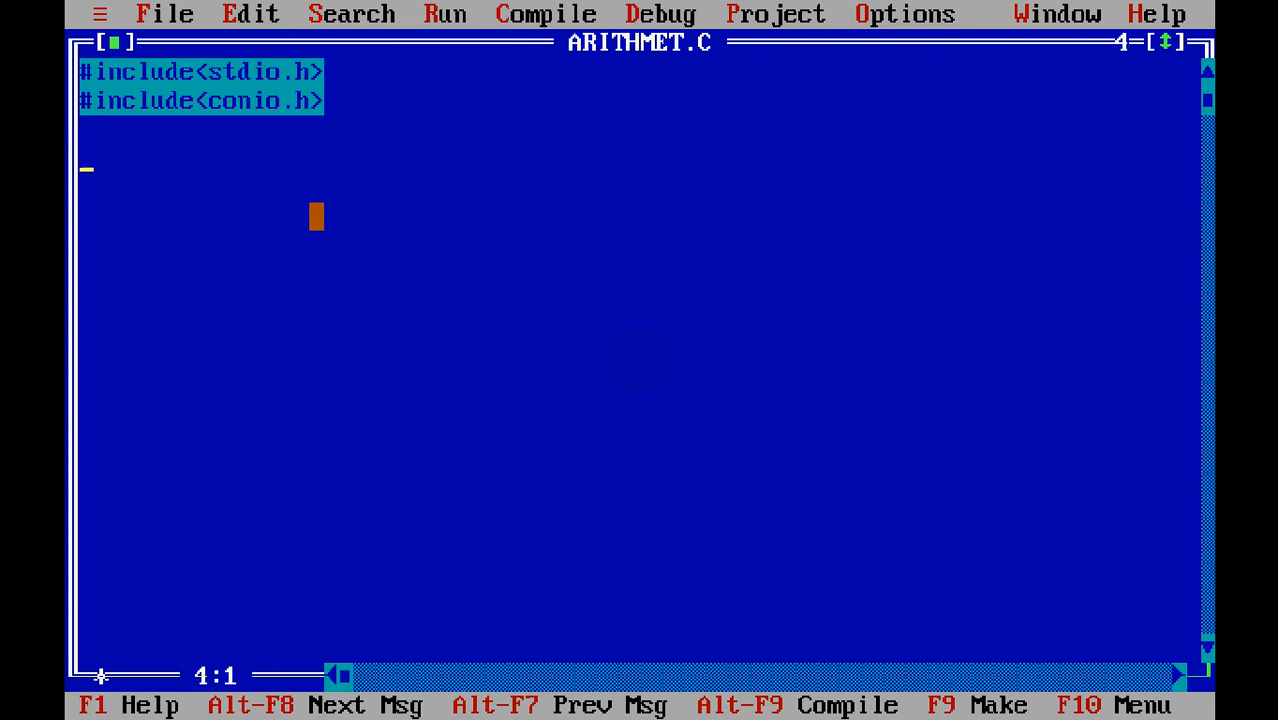
type("main(")
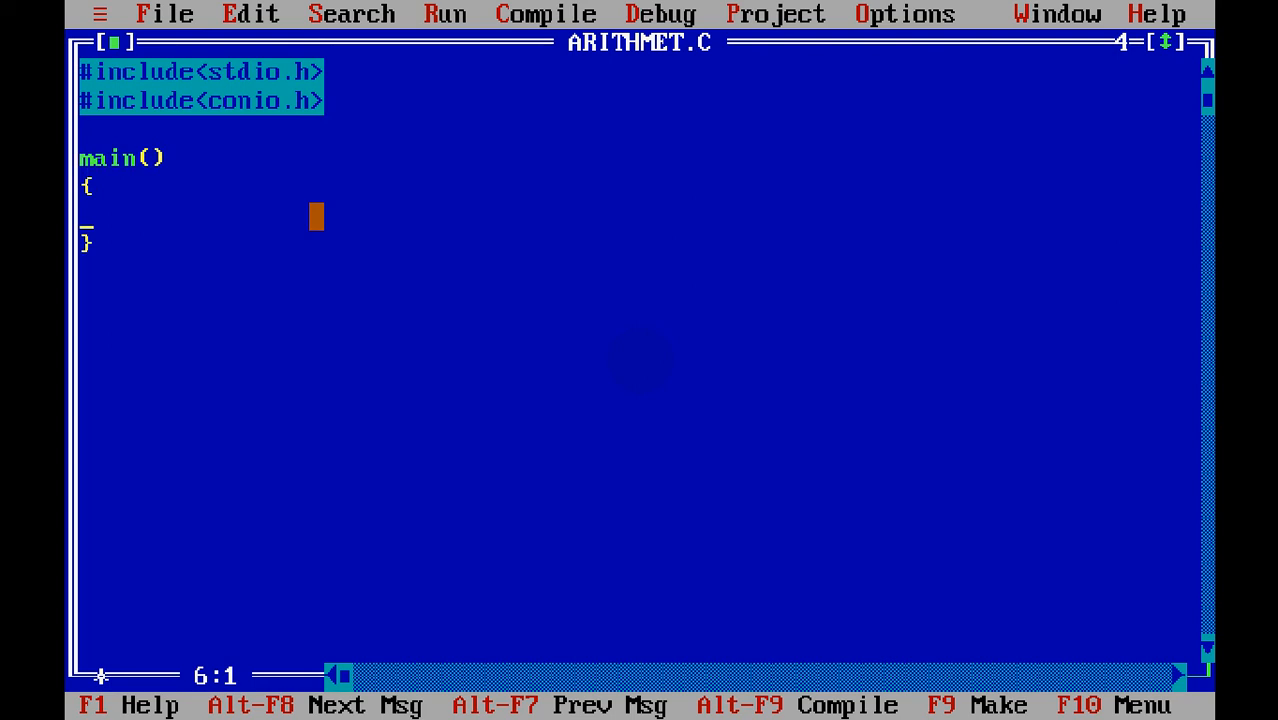
Step: Fill main's body with clrscr();, printf(""); and getch(); statements
type("pr")
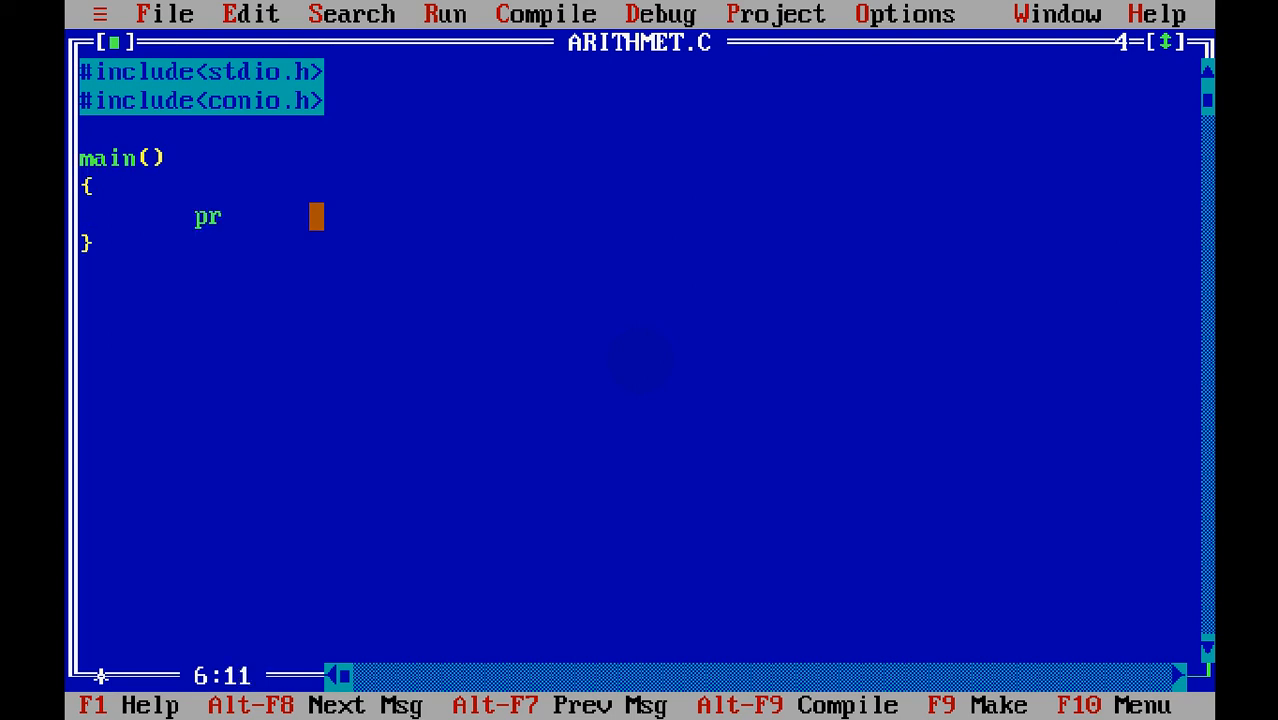
type("intf")
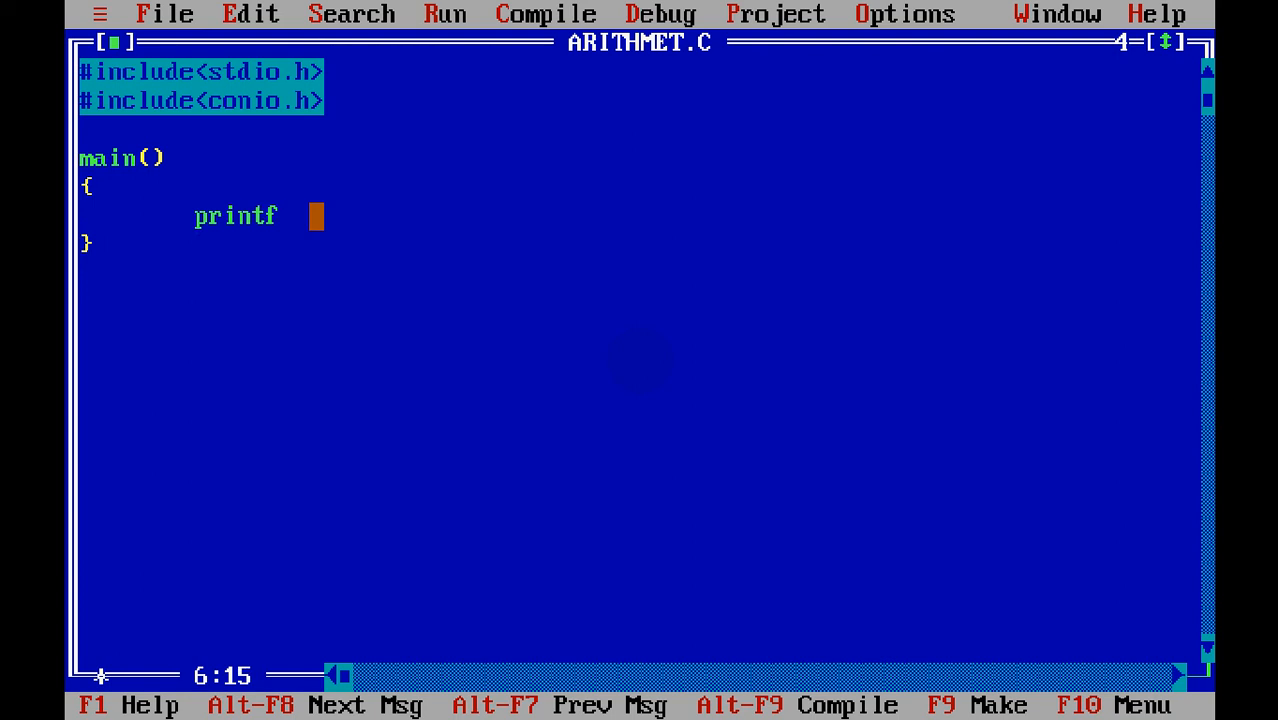
type("();")
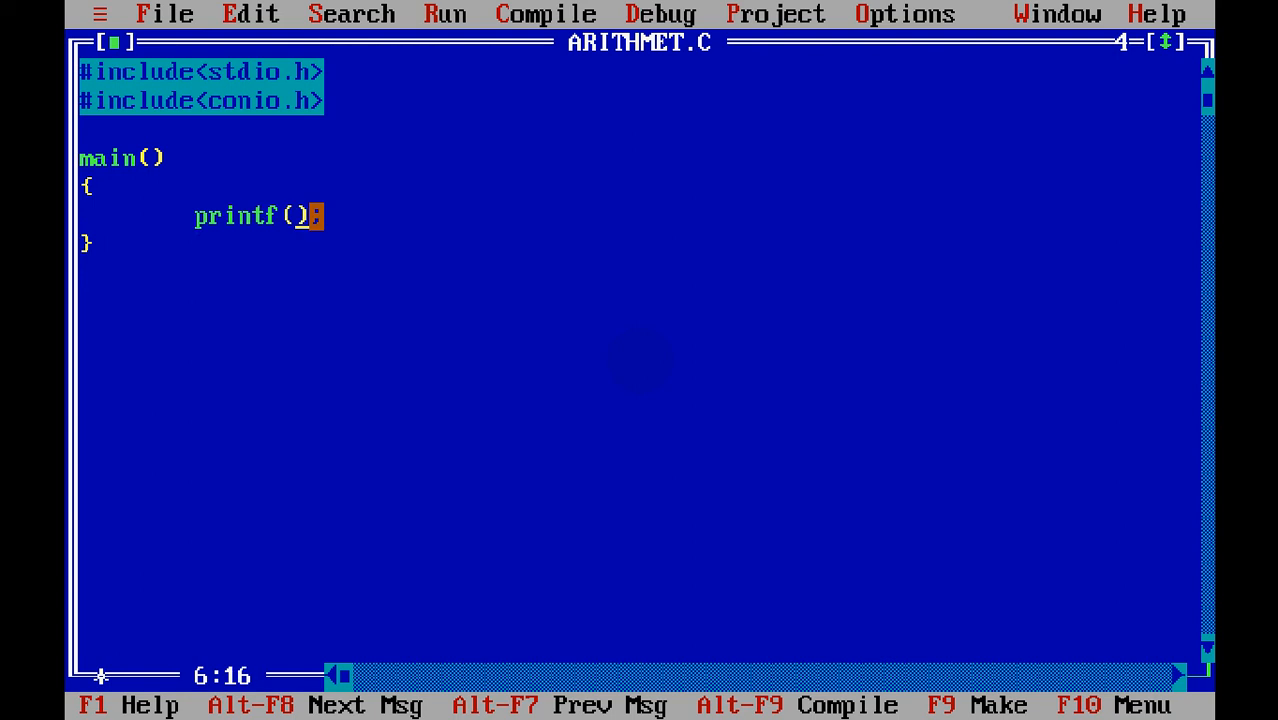
type("\"")
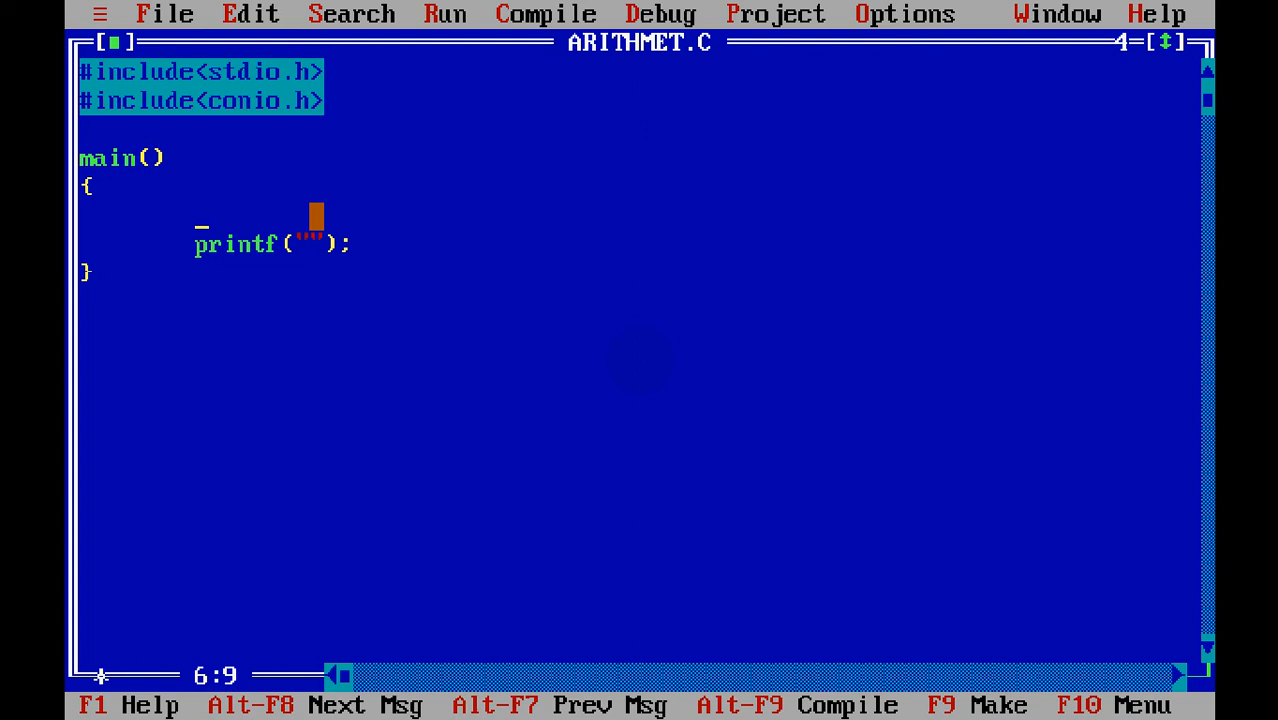
type("clrscr();")
type("getch")
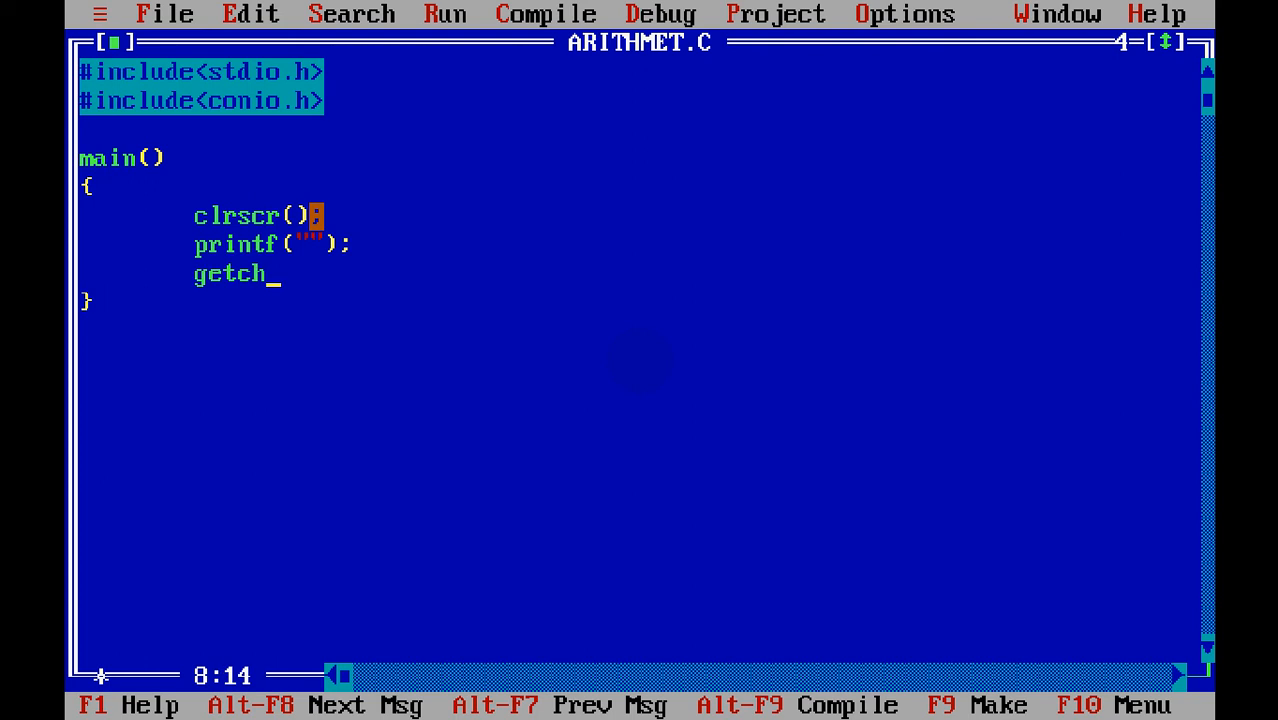
type("();")
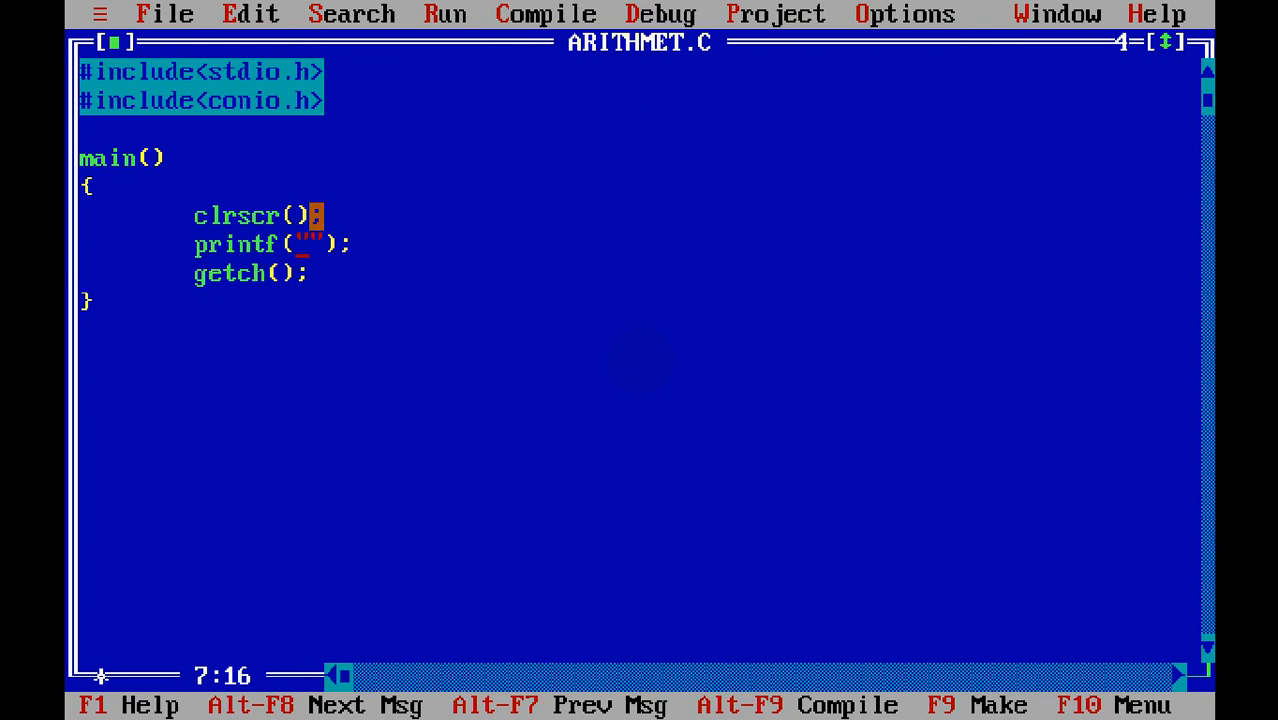
Step: Replace printf's empty string argument with the expression 2+3
key("Right")
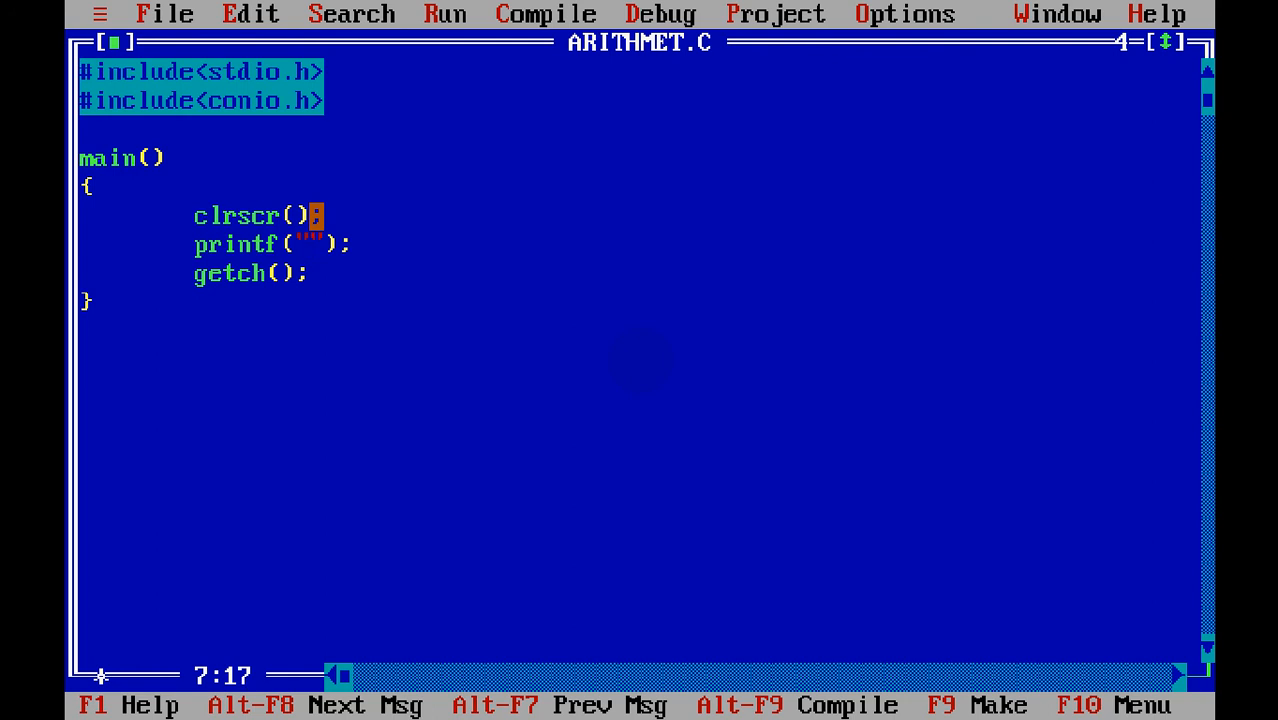
type("2+3")
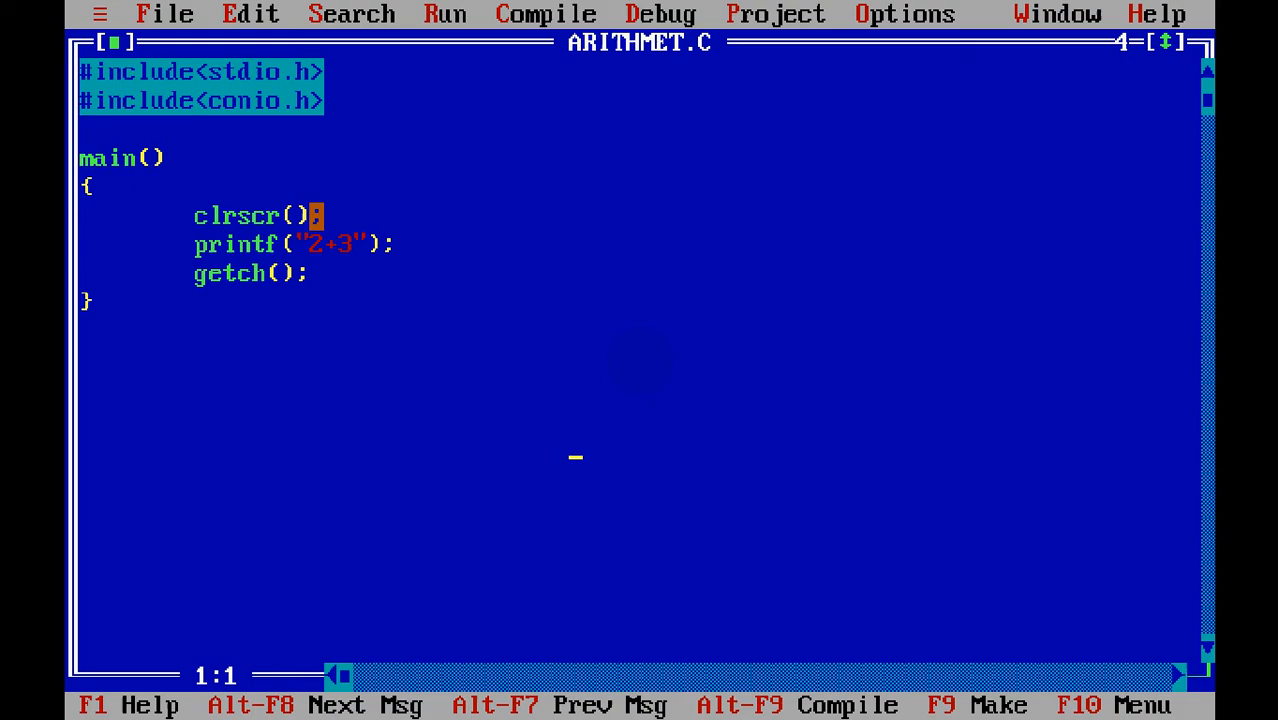
key("Down")
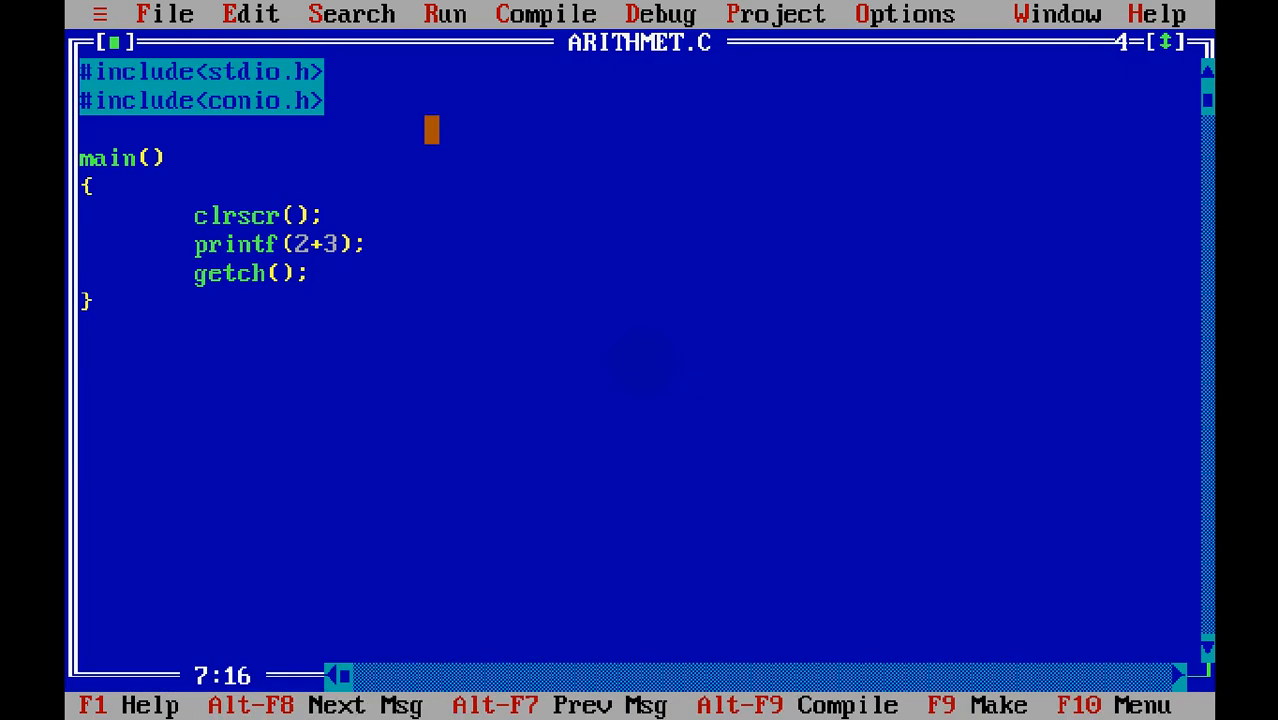
Step: Insert a "%d" format string before 2+3 in the printf call
type("\"")
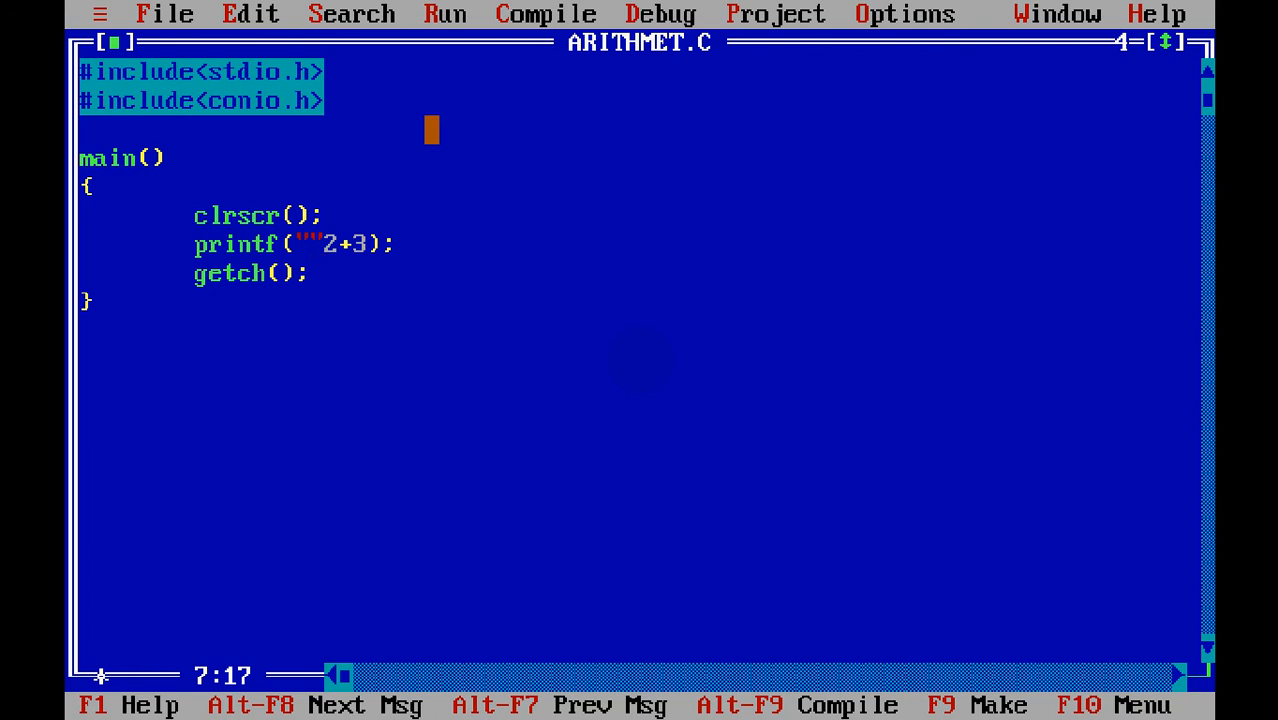
key("Left")
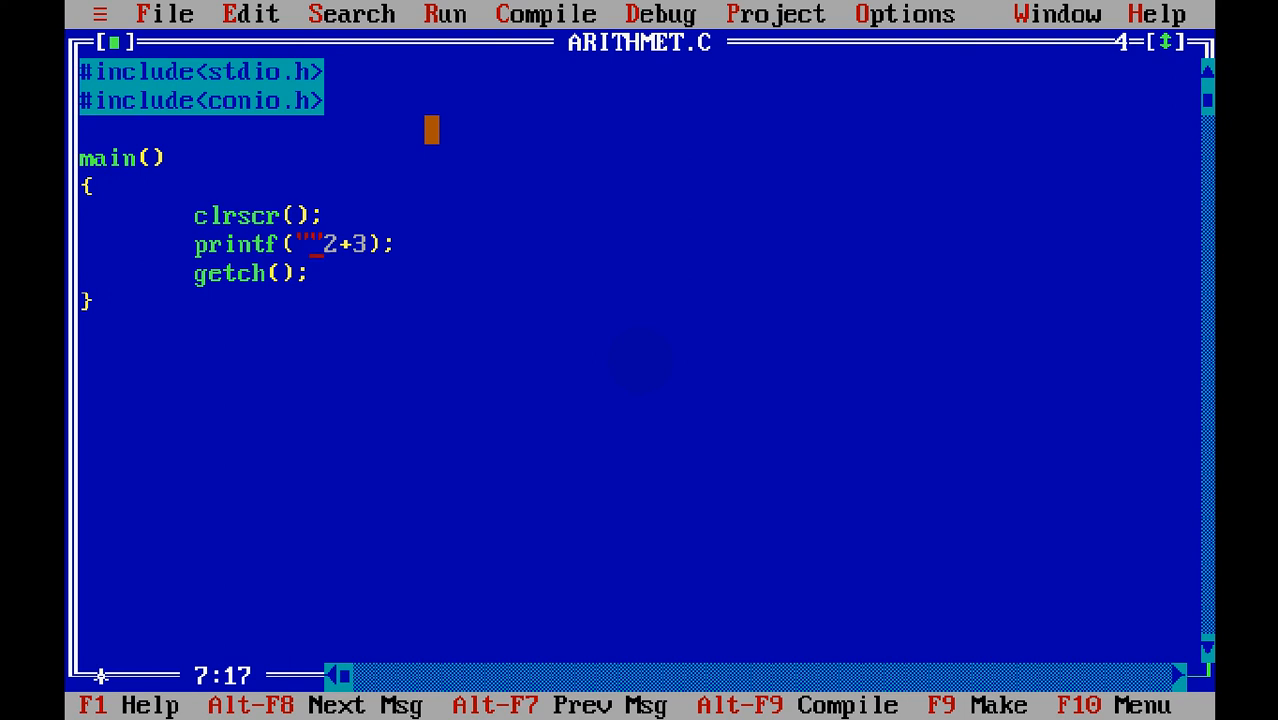
type("%d")
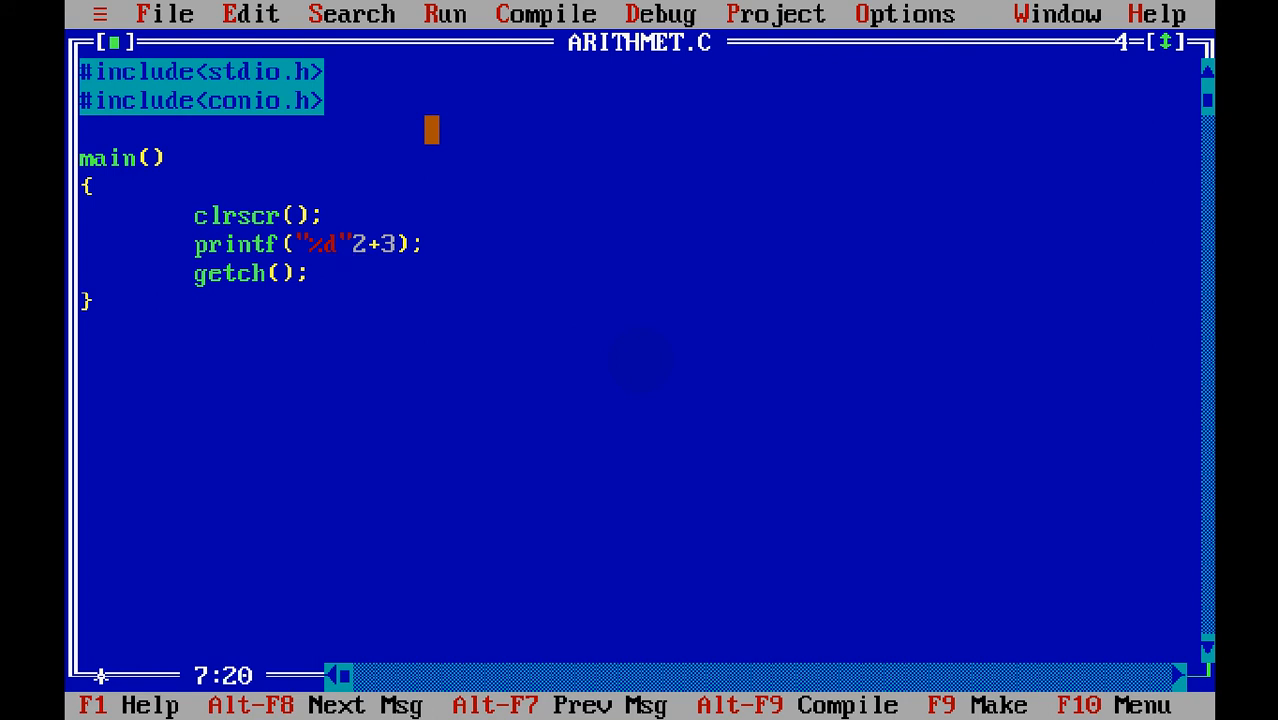
Step: Add a comma after "%d" and start a num1 line above printf
type(",")
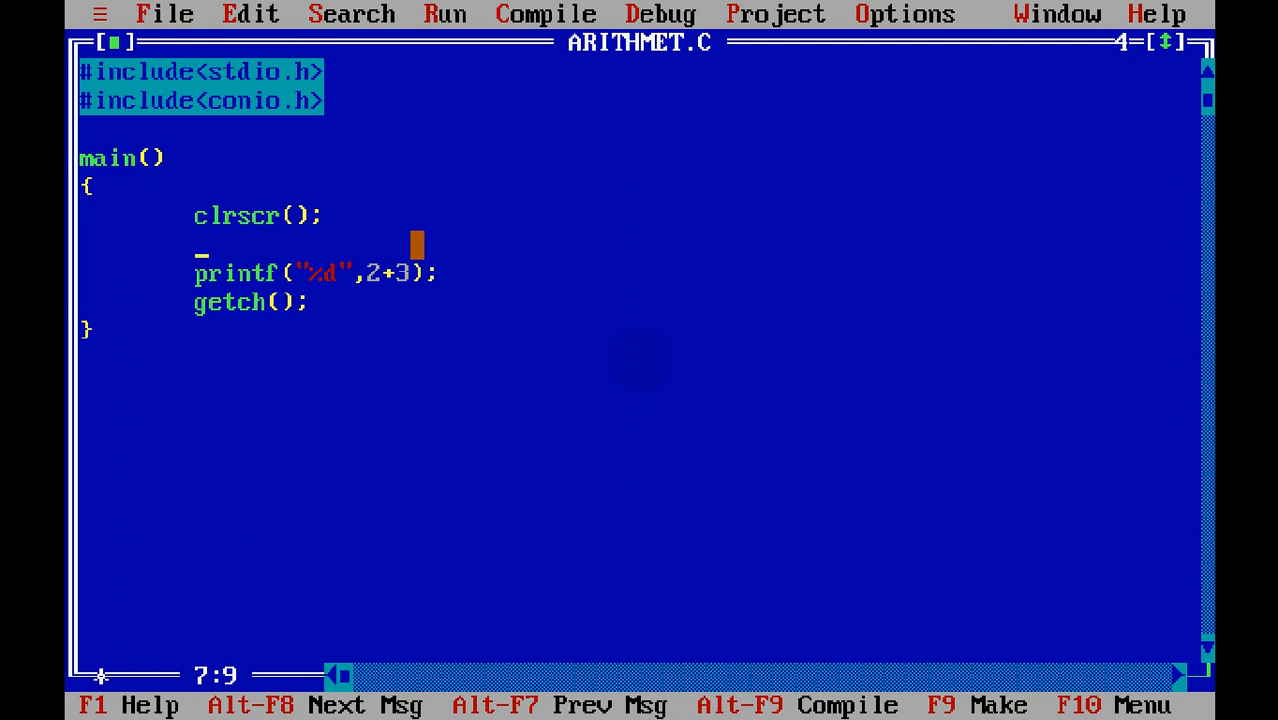
type("num2")
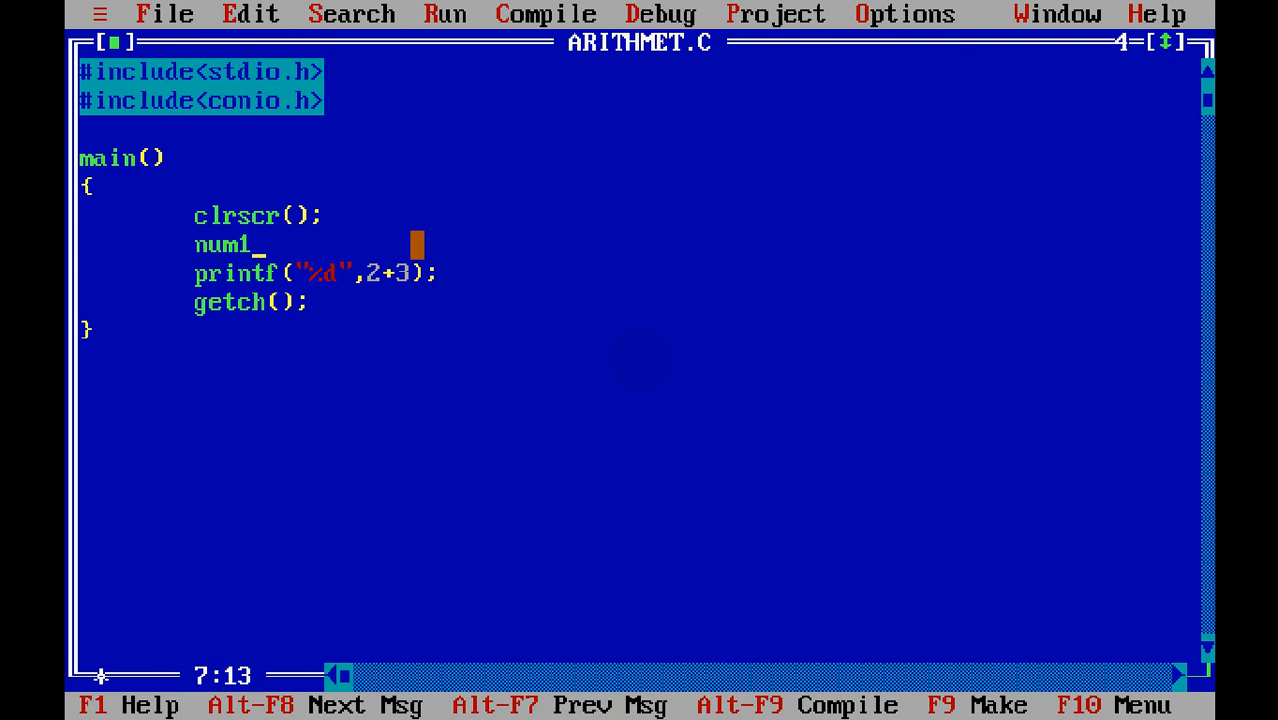
Step: Write num1=2; and num2=3; and print num1+num2 instead of 2+3
type("=2")
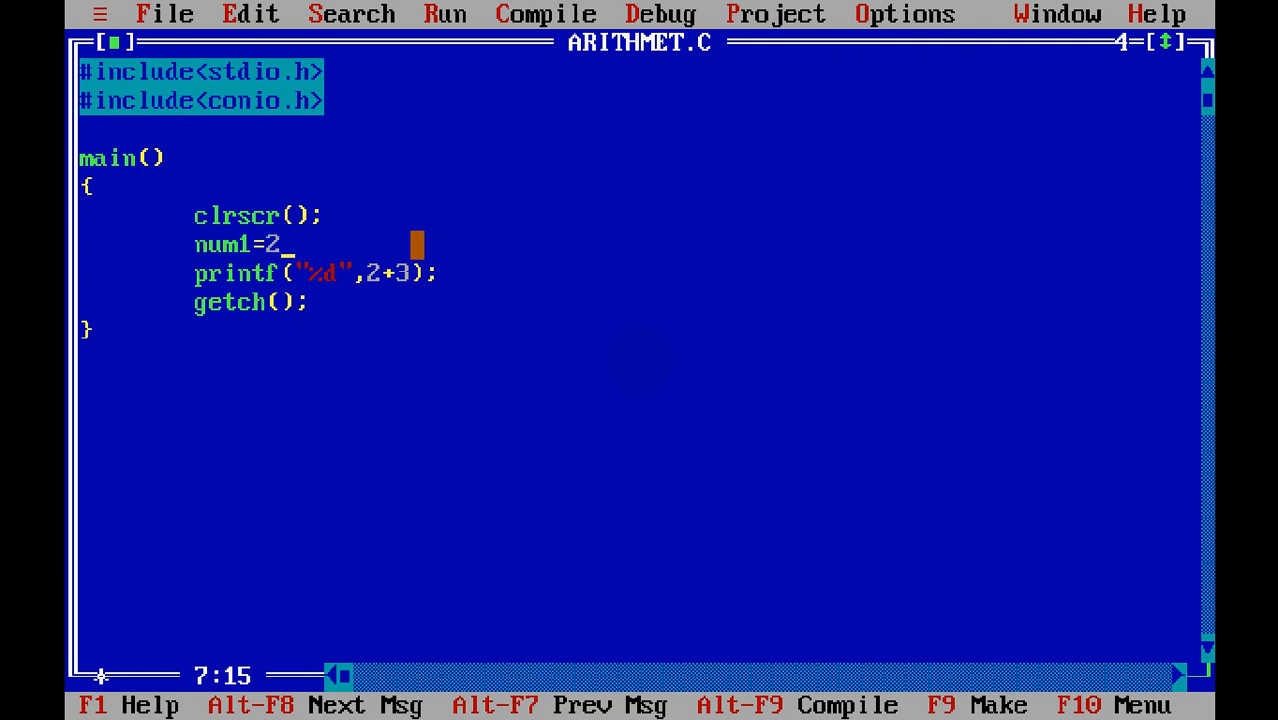
type(";")
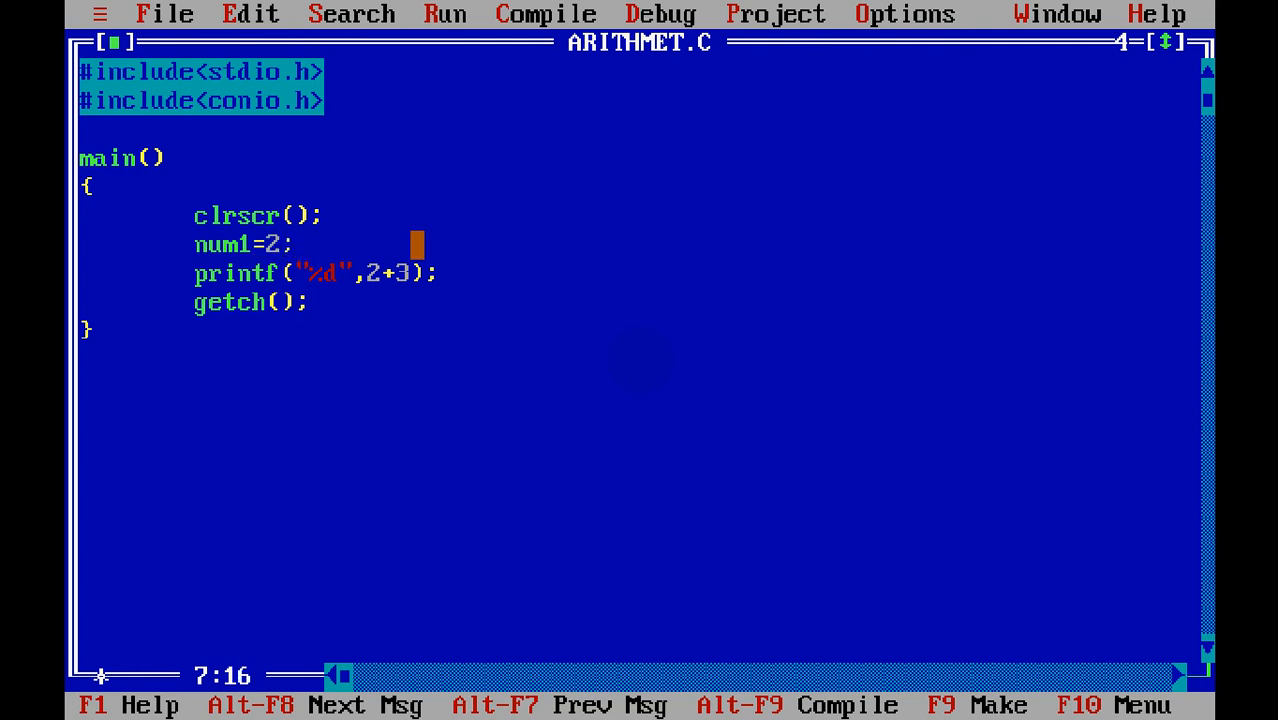
type("n")
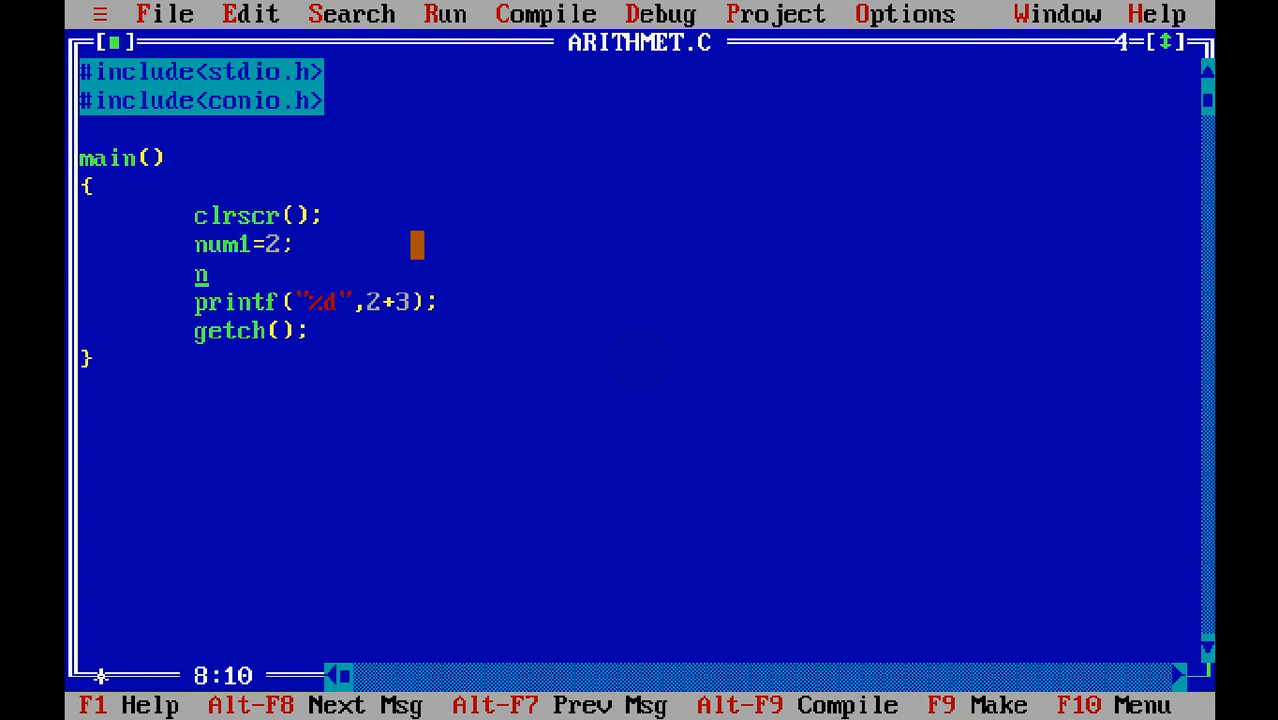
type("um2=3;")
left_click(317, 302)
type("num1+num")
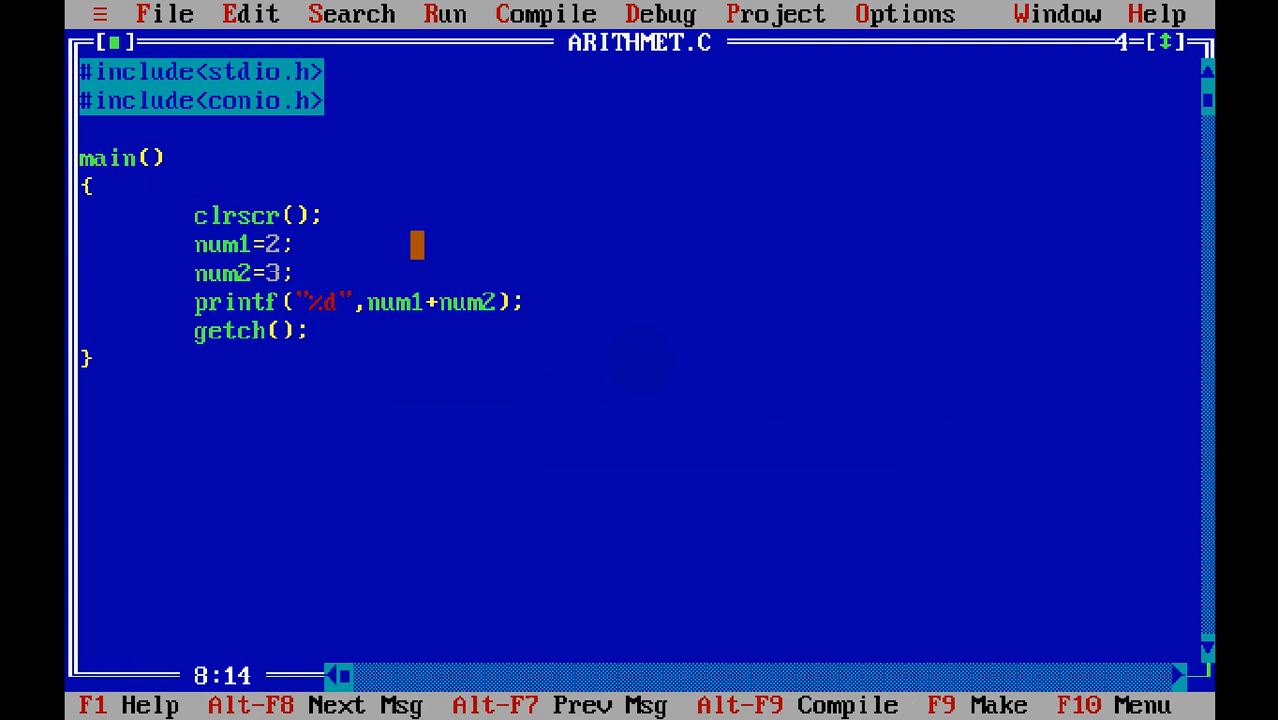
Step: Compile ARITHMET.C, view the undefined num1 and num2 errors, and jump to the source
left_click(546, 13)
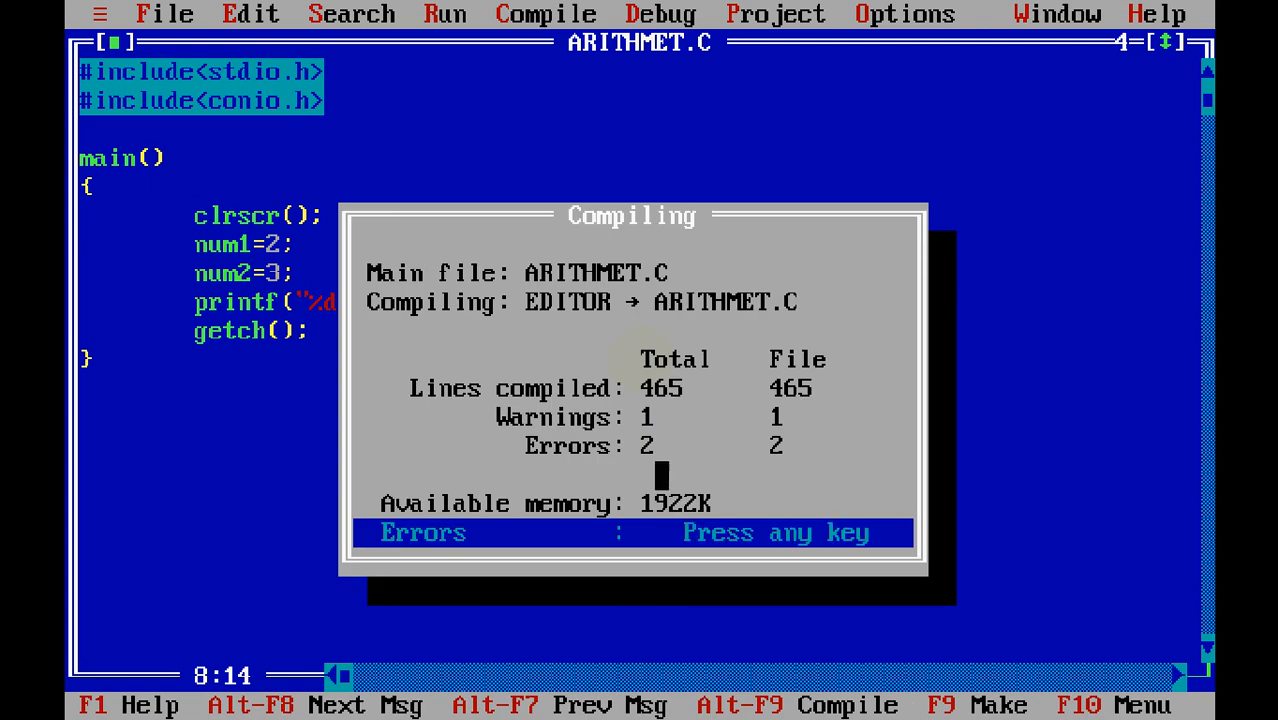
key("enter")
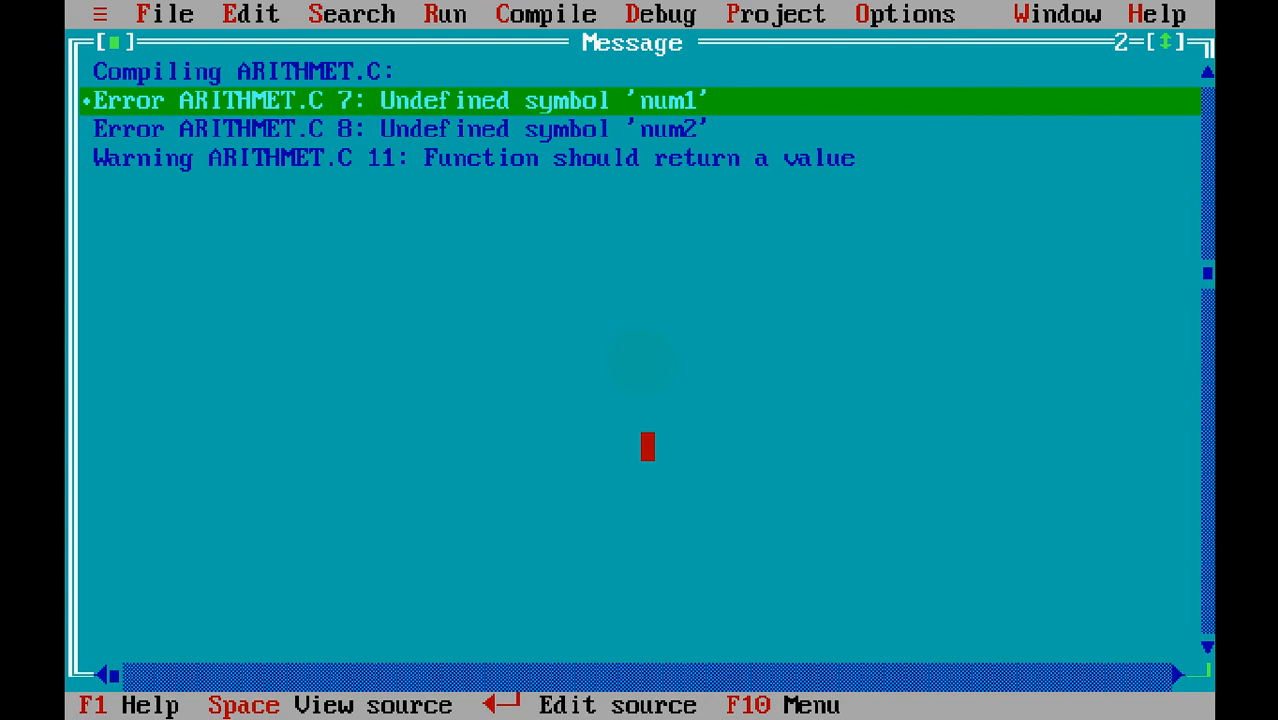
key("Down")
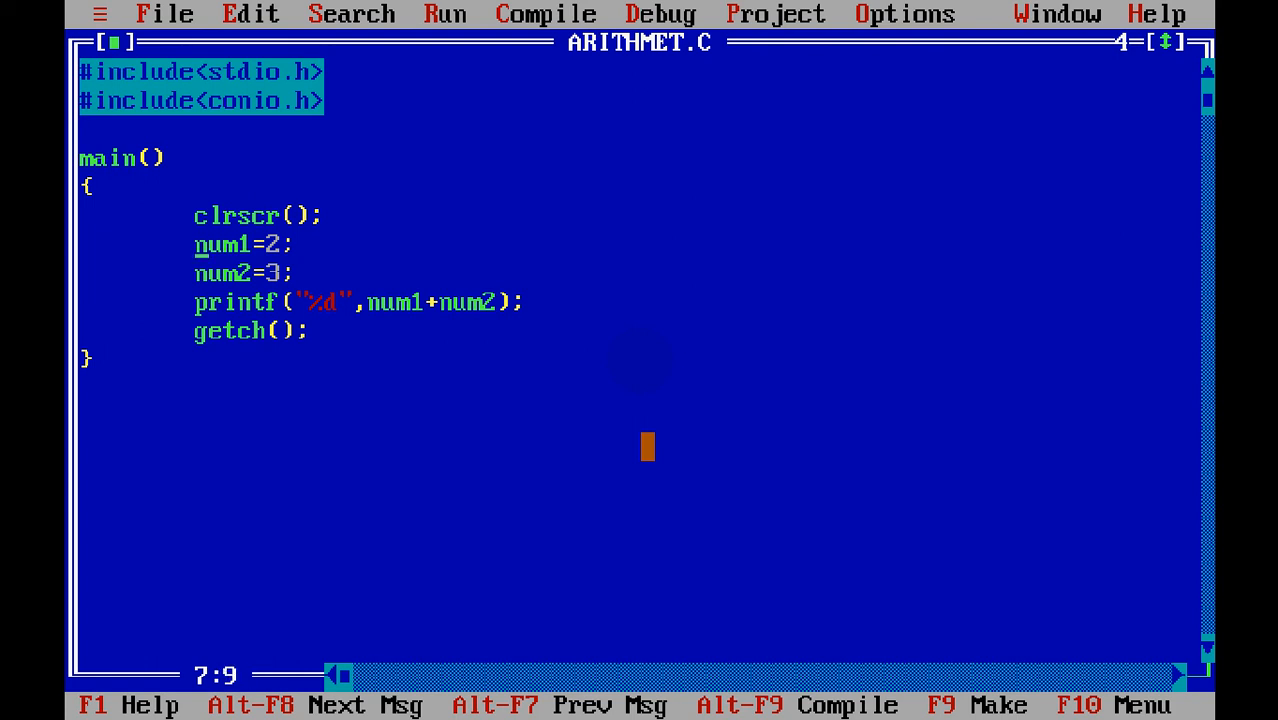
Step: Prefix num1=2 and num2=3 with int and begin a comment after num2
type("int")
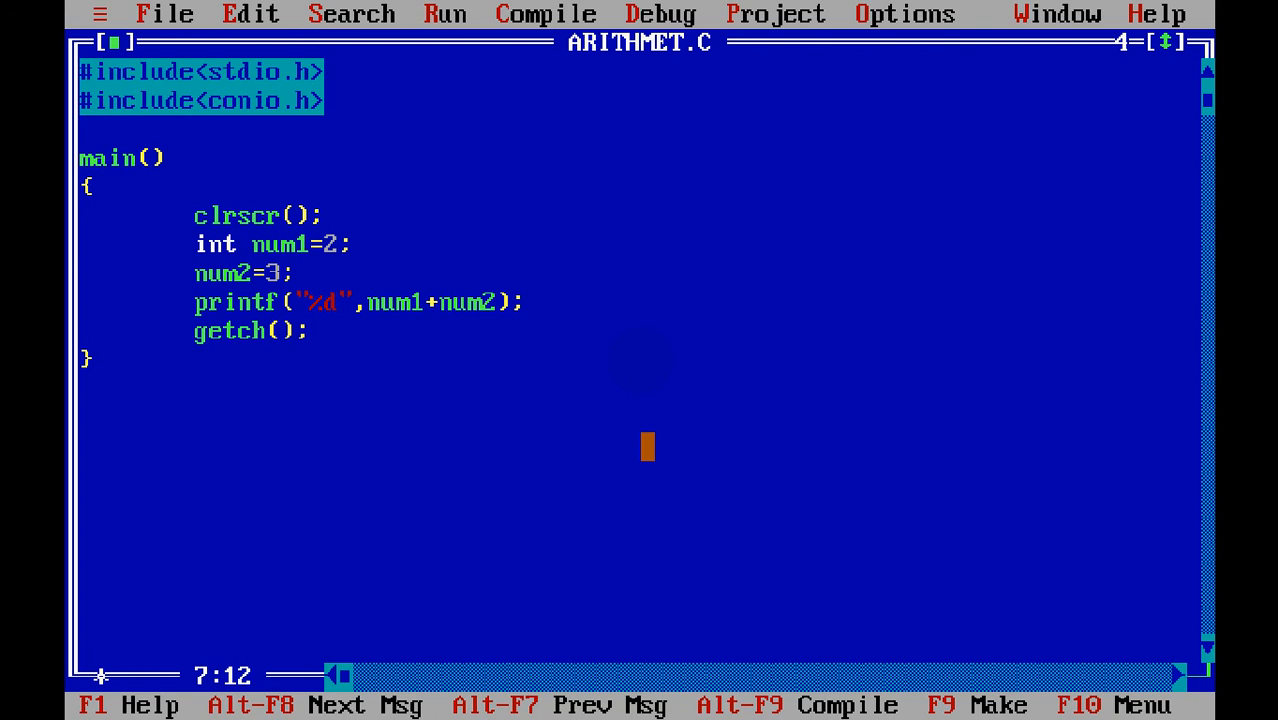
type("in")
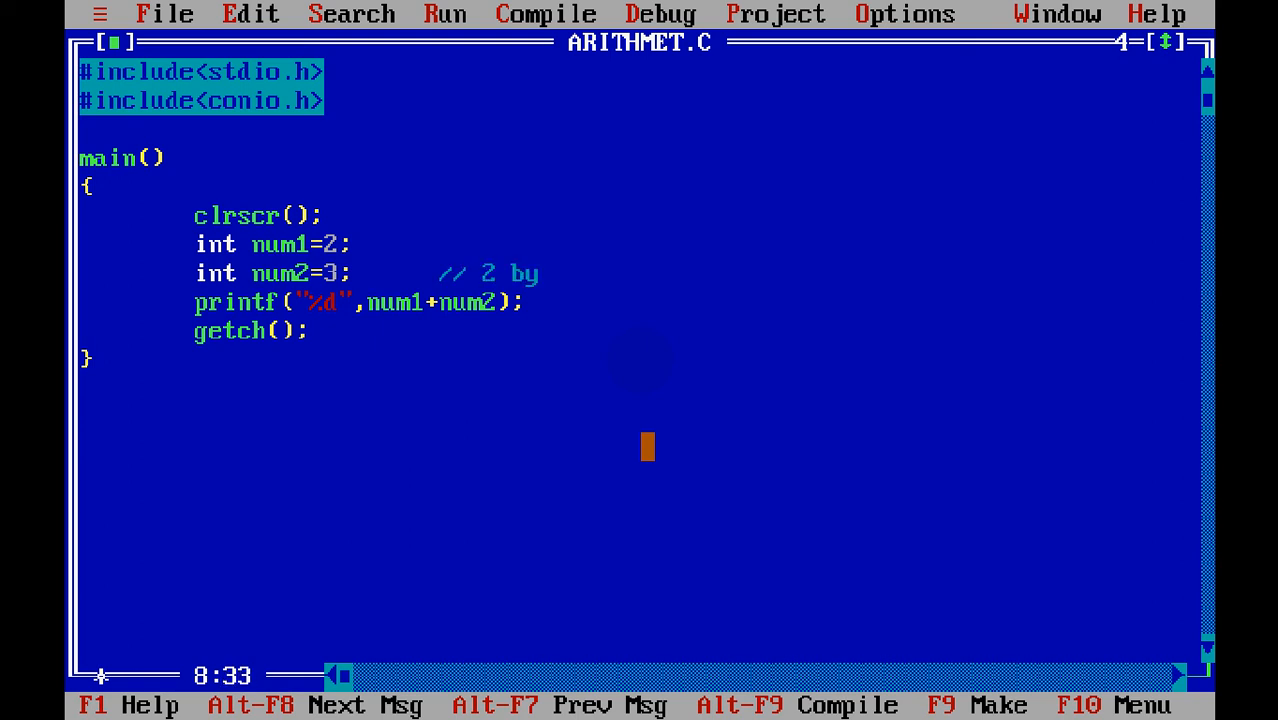
Step: Type the comment '2 bytes - 16 bits - 2^16- 65536 - 0 -> 65535', correcting typos
type("tes -")
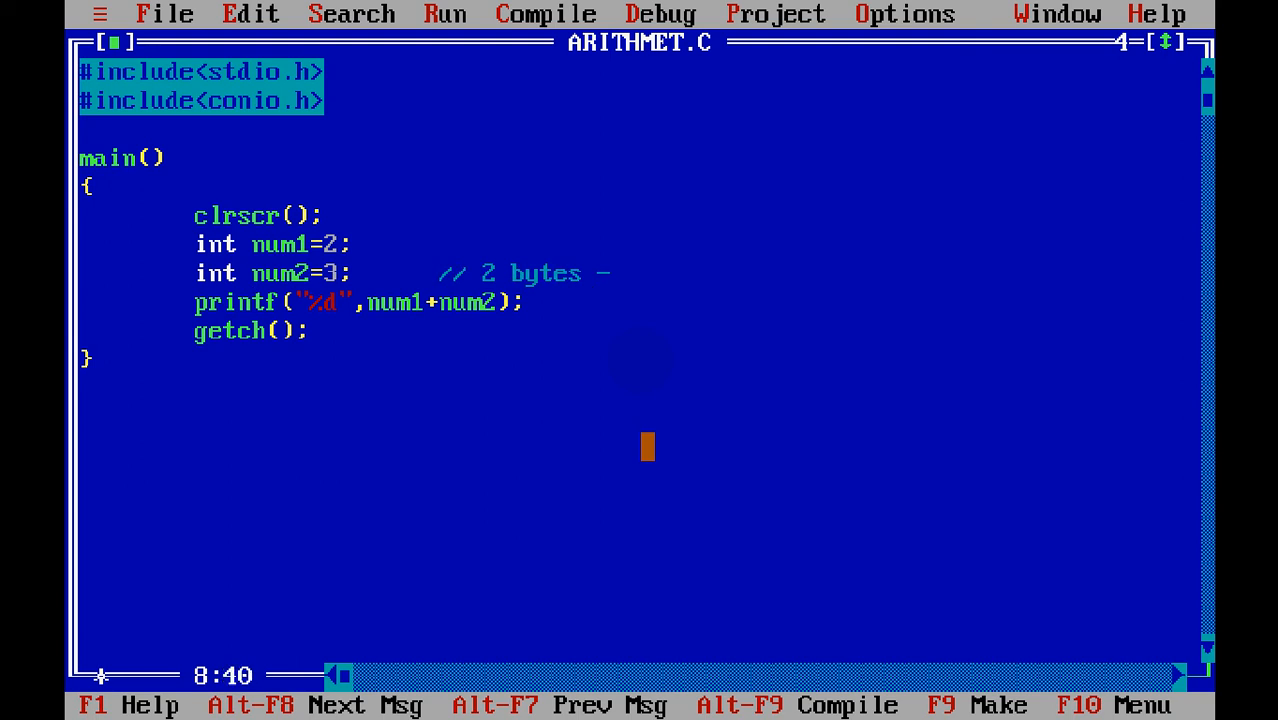
type("17=")
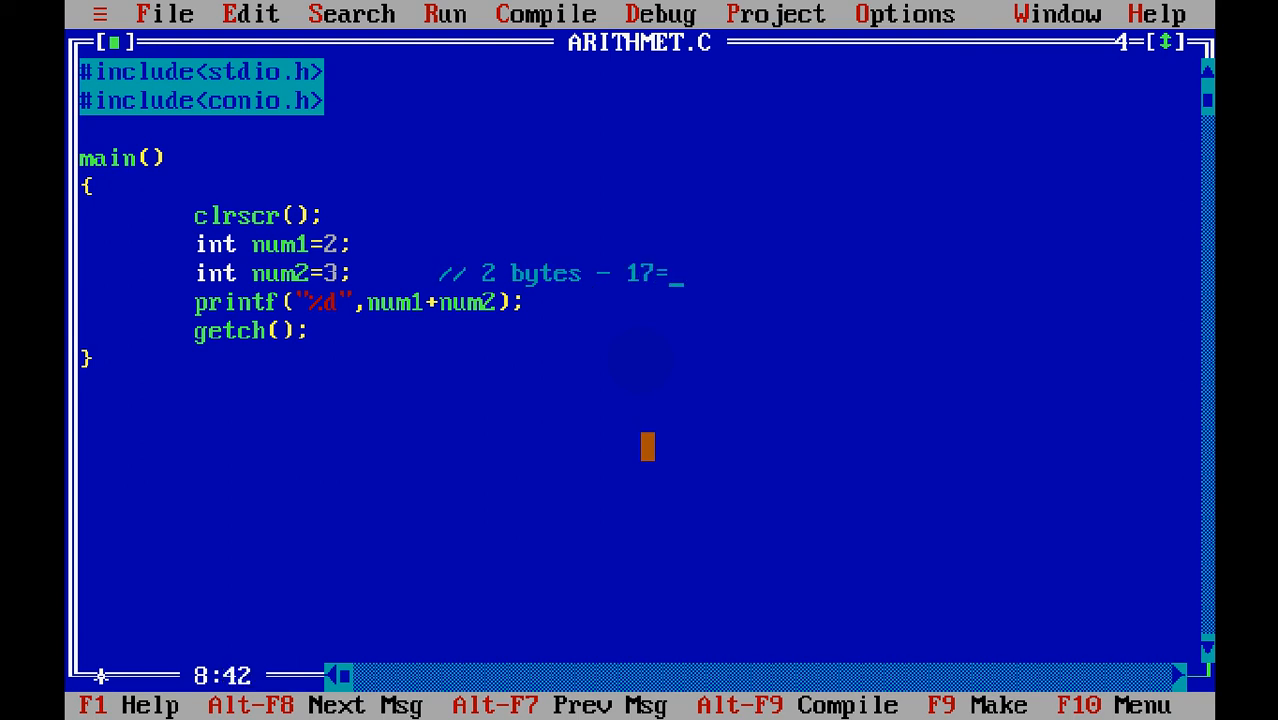
key("Backspace")
type("6 bits -")
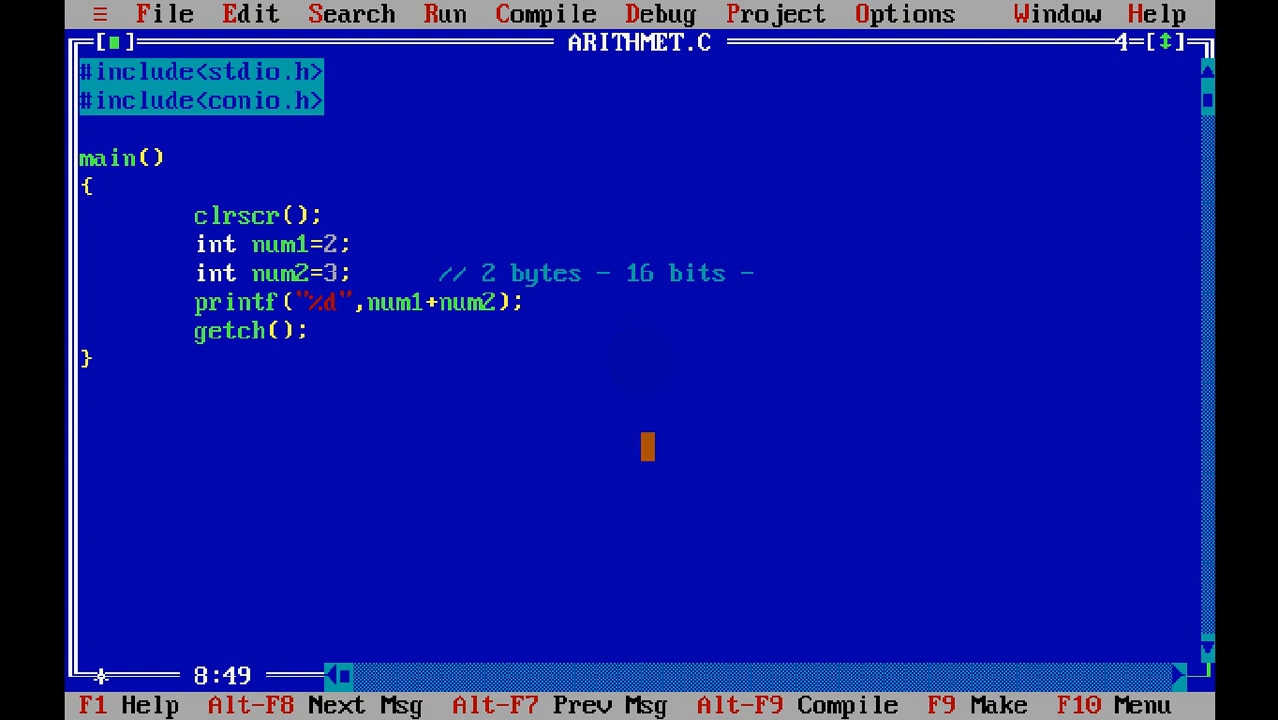
type("2^")
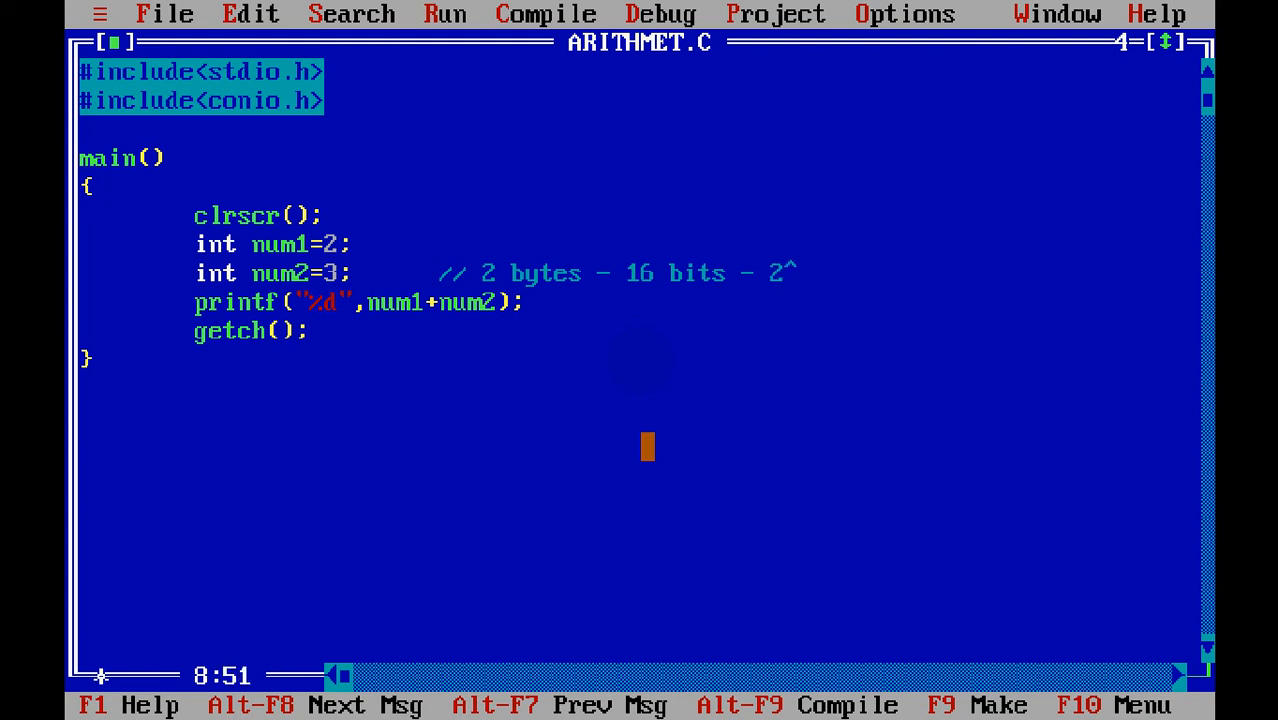
type("16-")
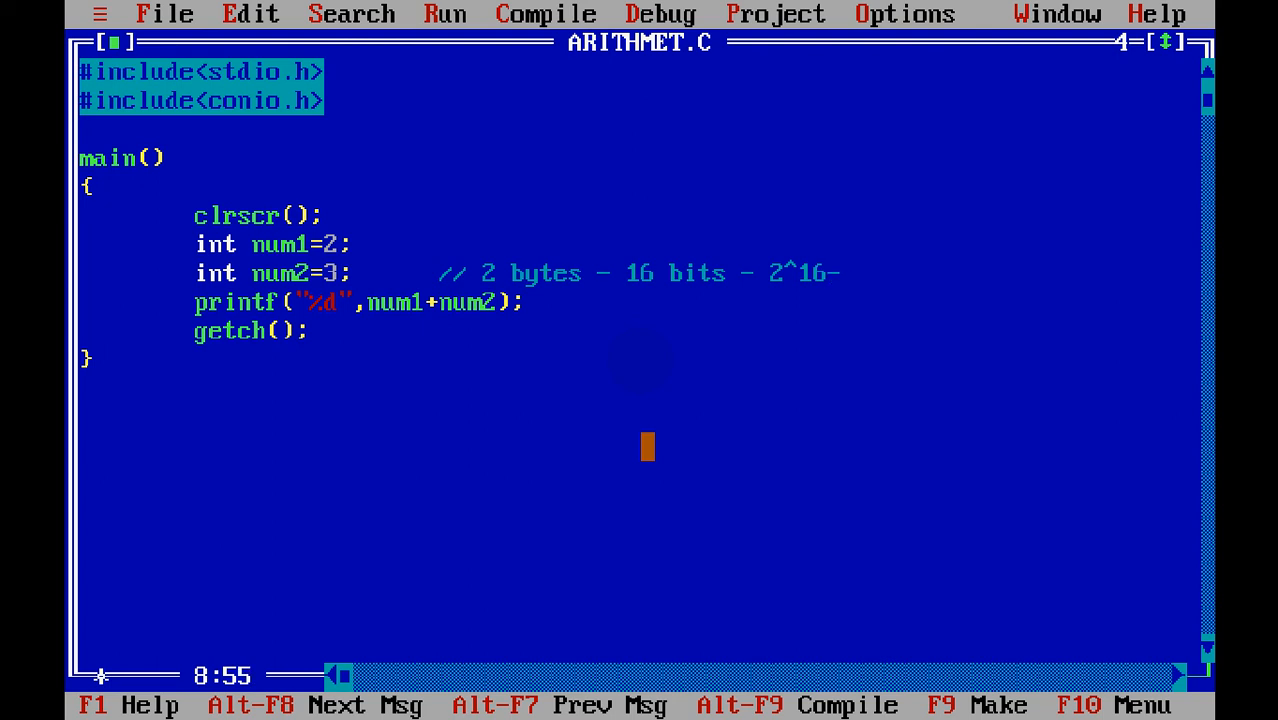
type("6")
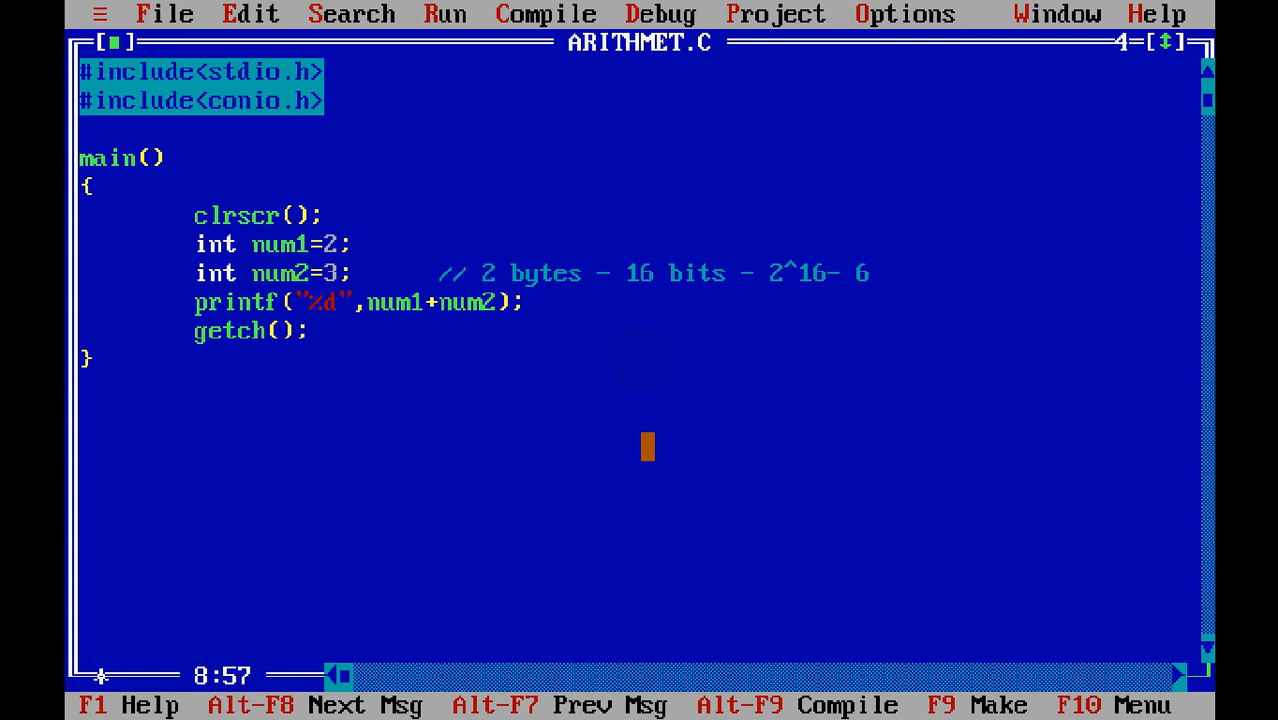
type("5355")
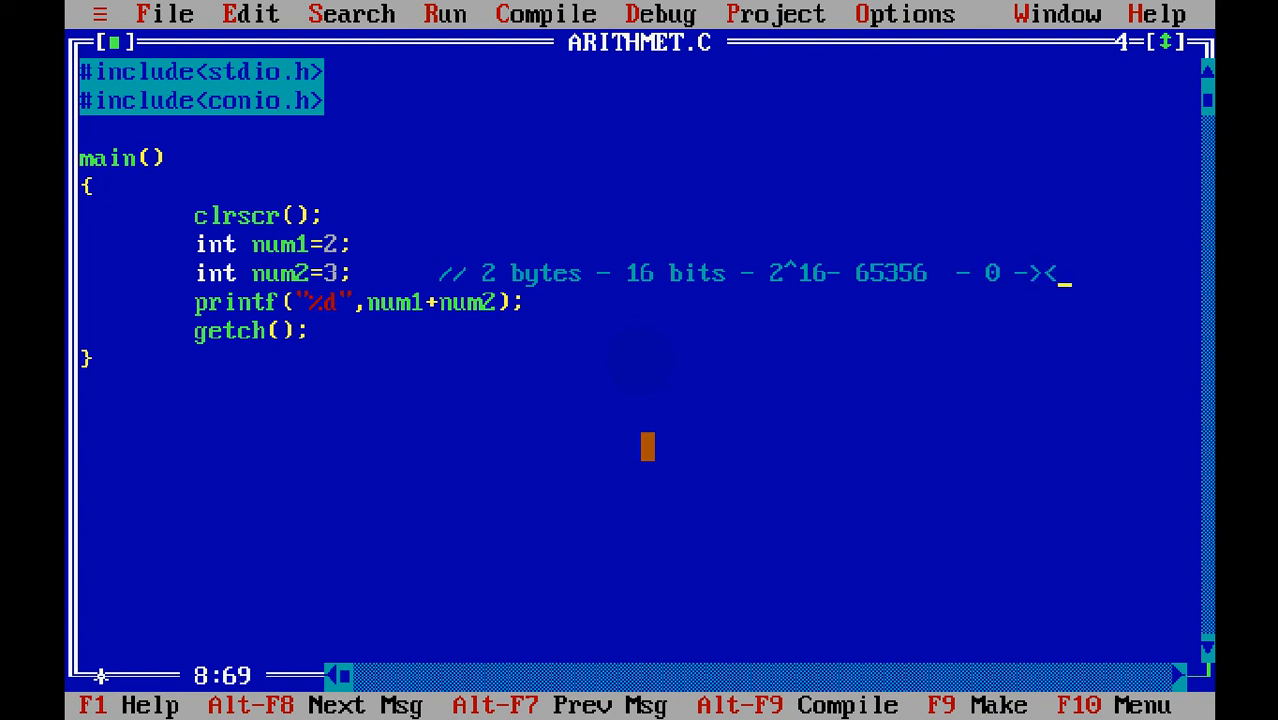
type("6")
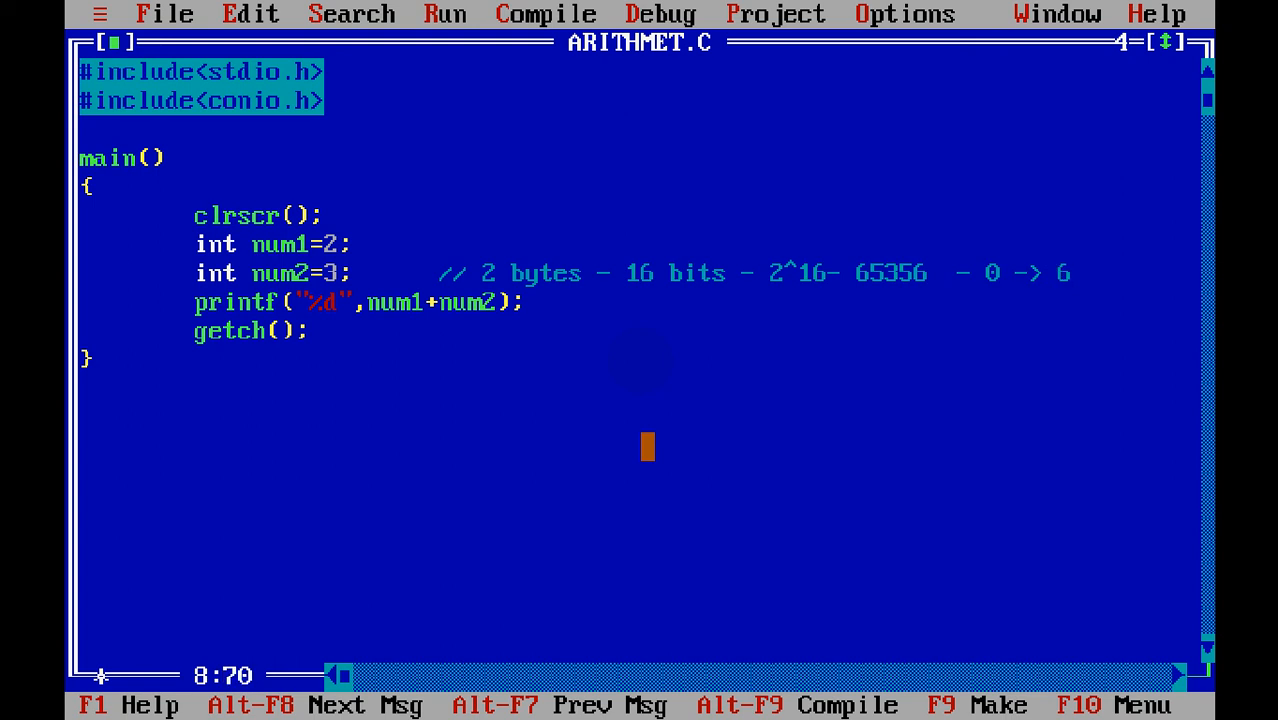
type("5")
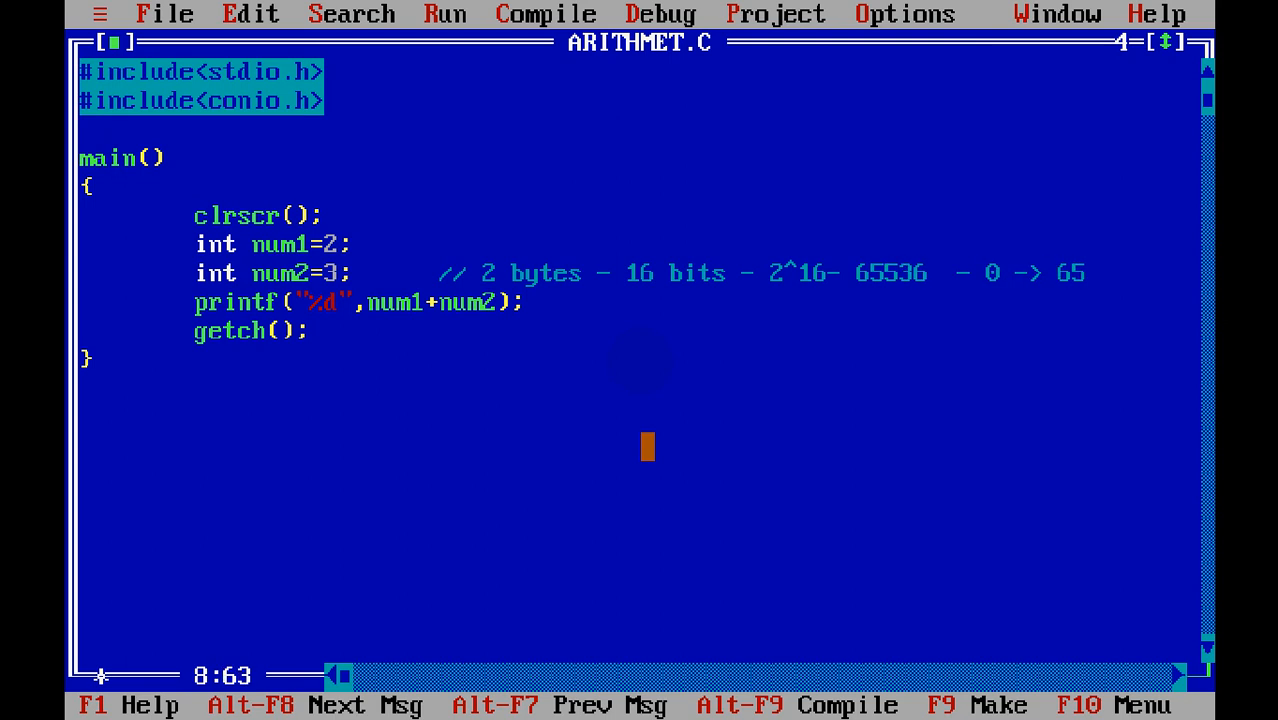
type("5")
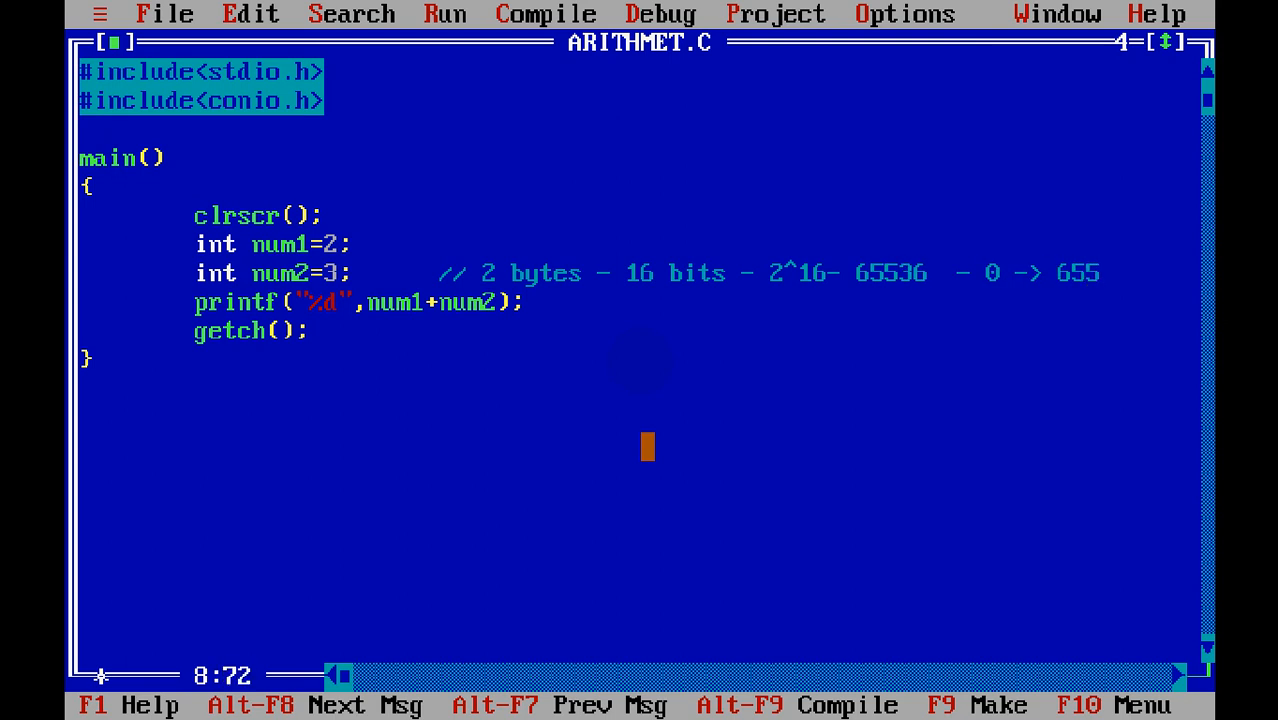
type("2")
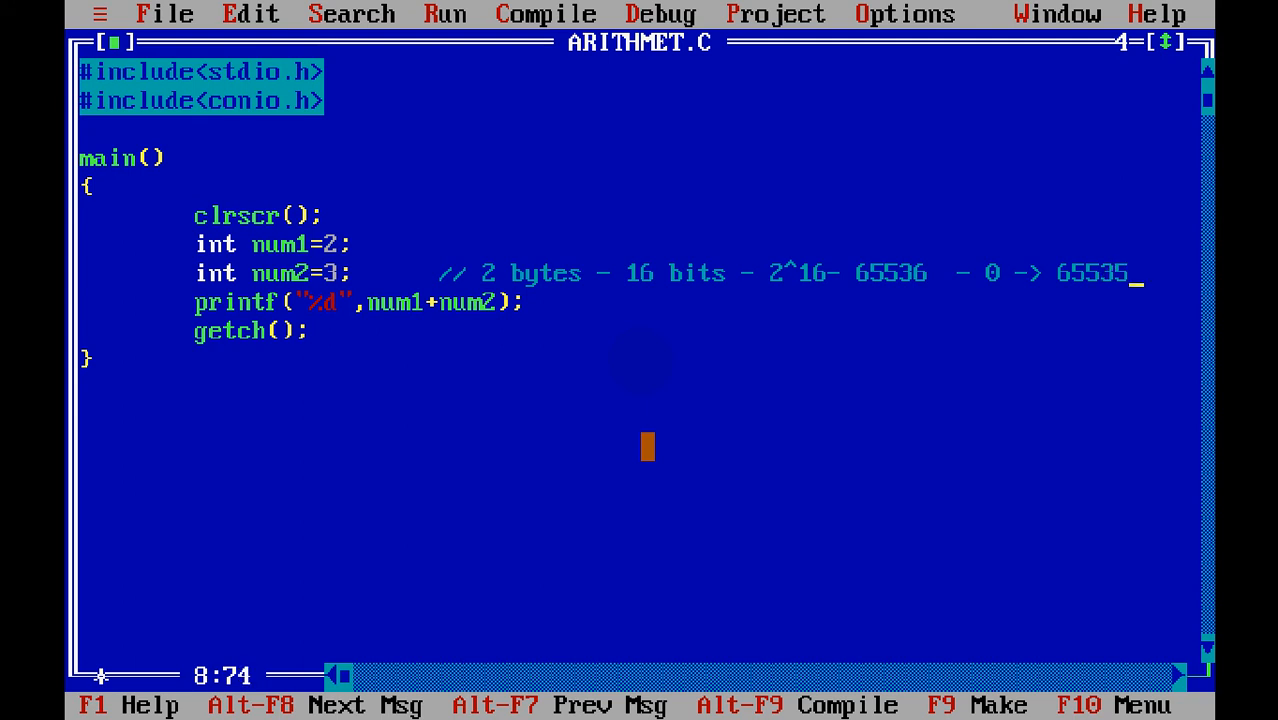
Step: Append '-> -32768 to + 32767' to the end of the int comment
type("-> -3")
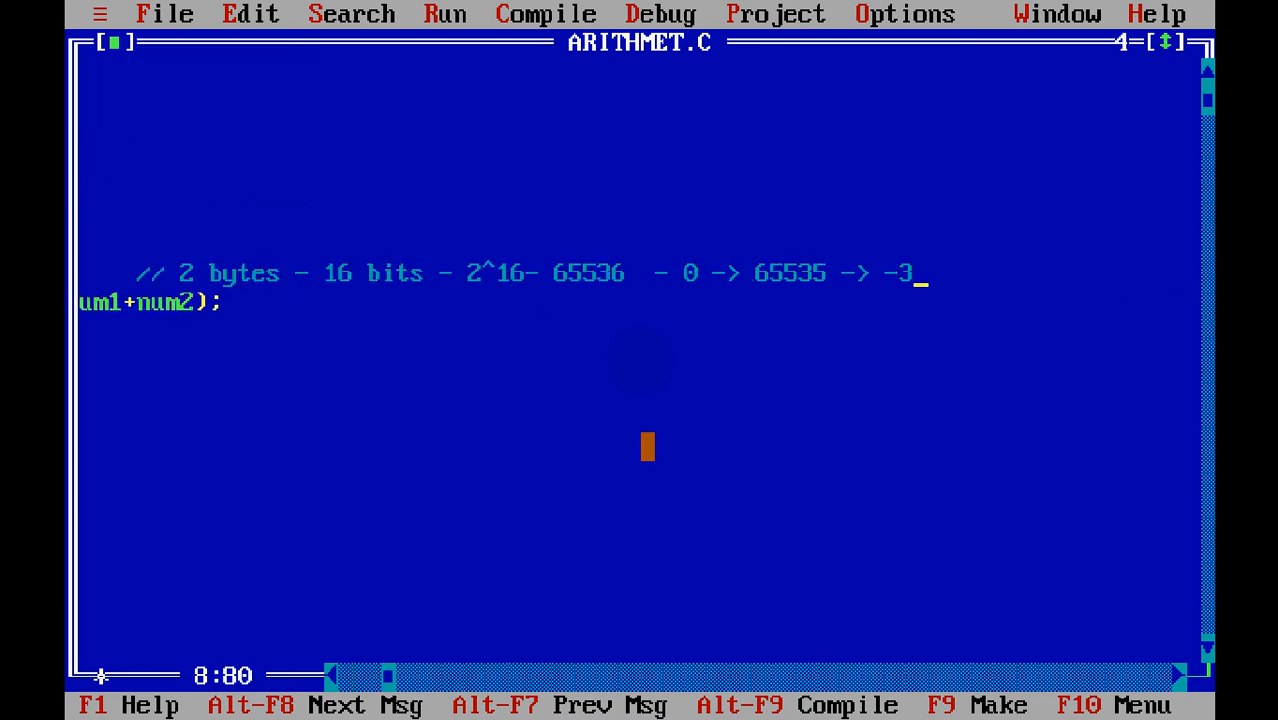
type("26")
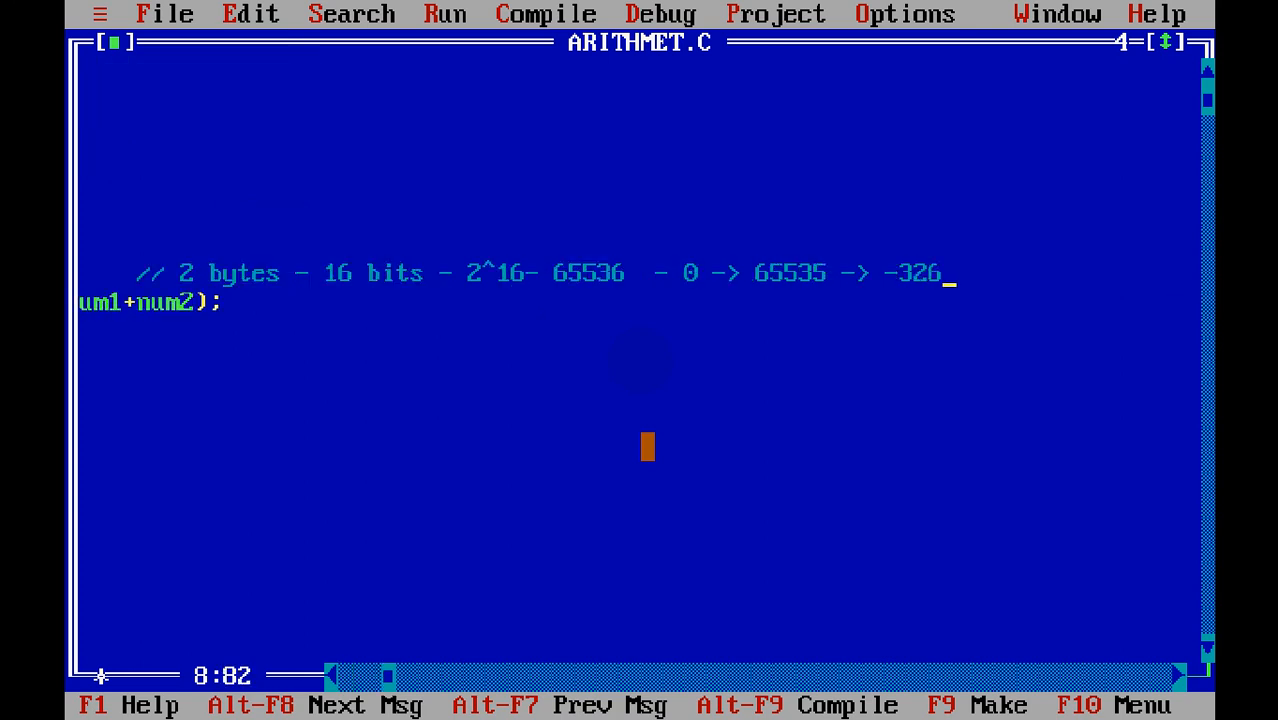
type("768 to")
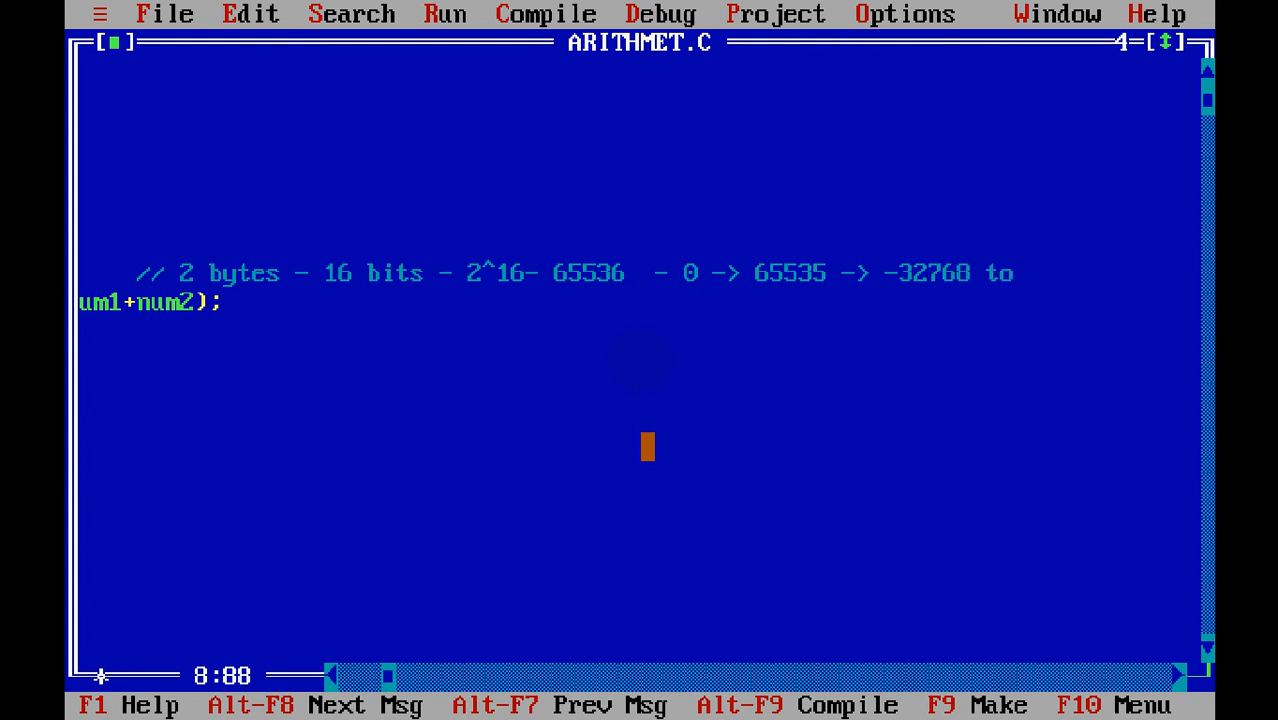
type("+")
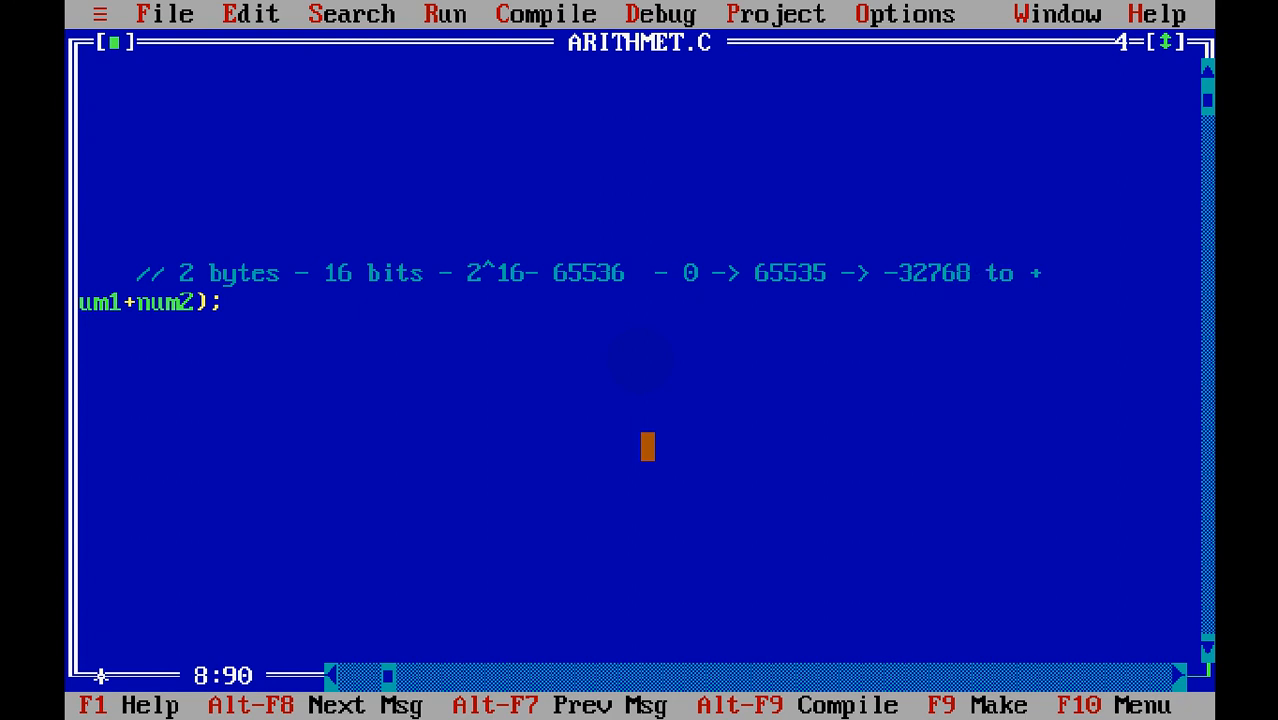
type("327")
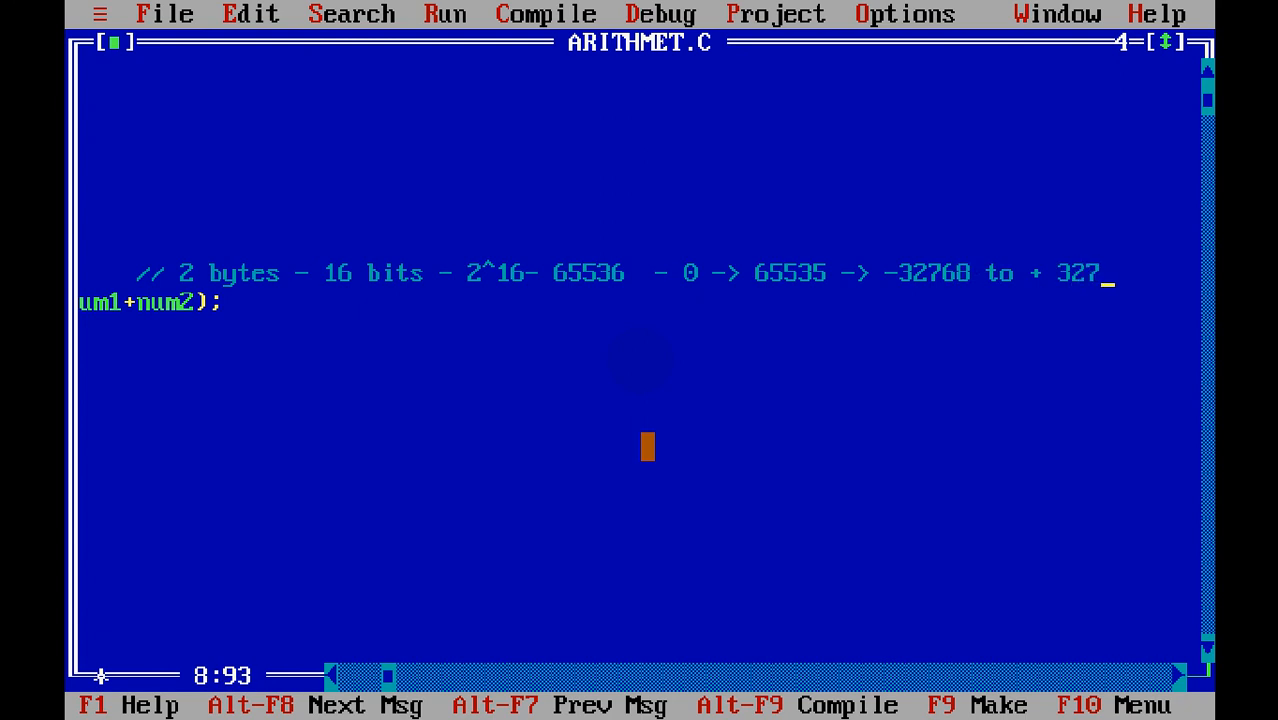
type("67")
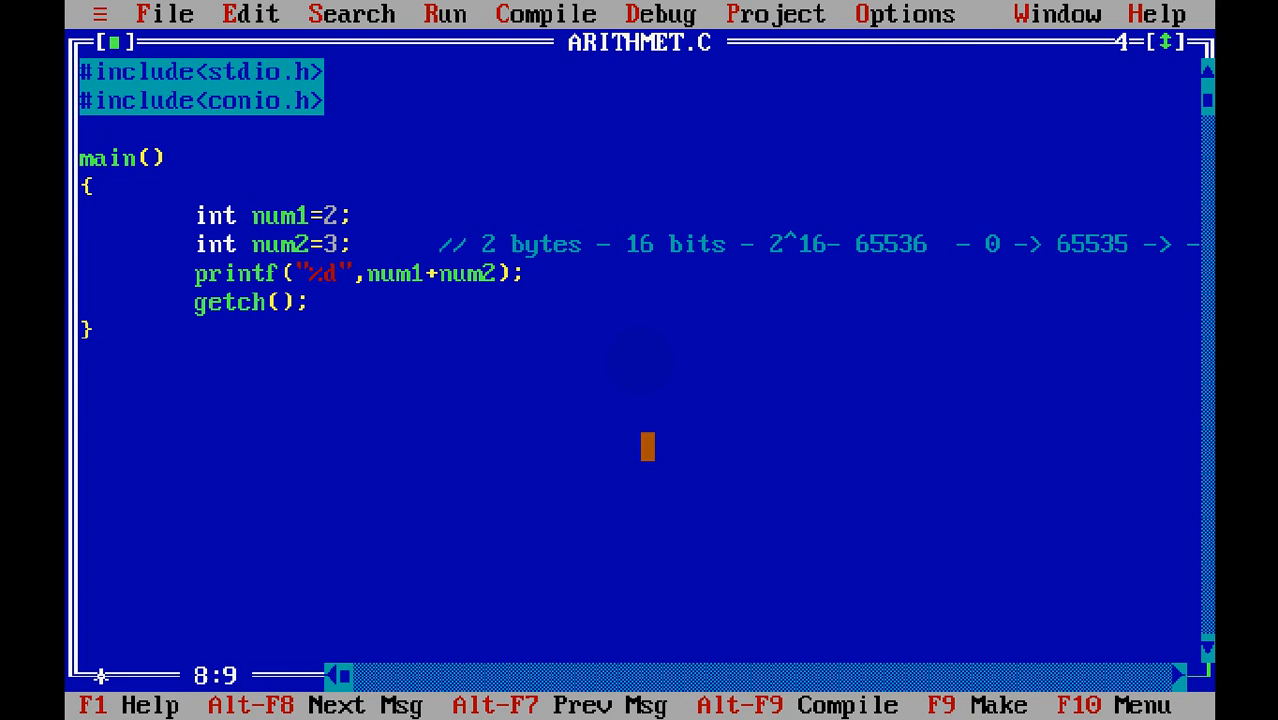
Step: Add clrscr(); below int num2=3; and decline reloading the file from disk
type("clrscr();")
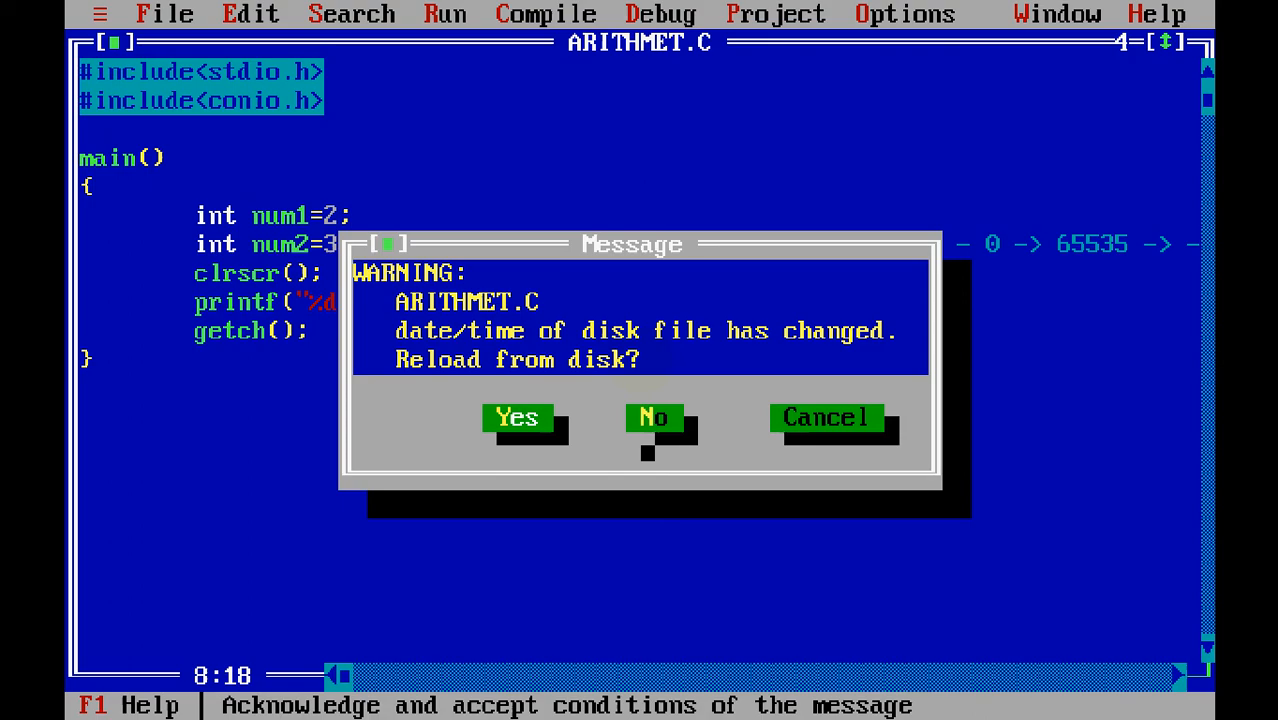
left_click(653, 417)
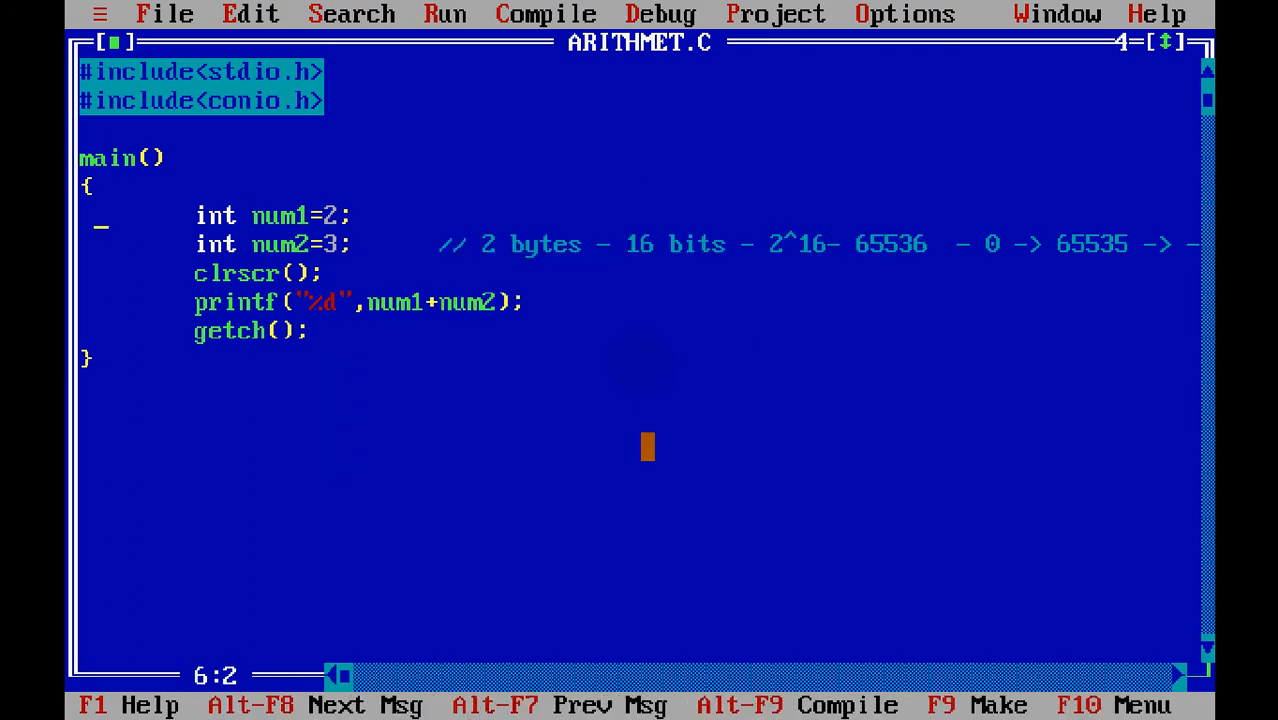